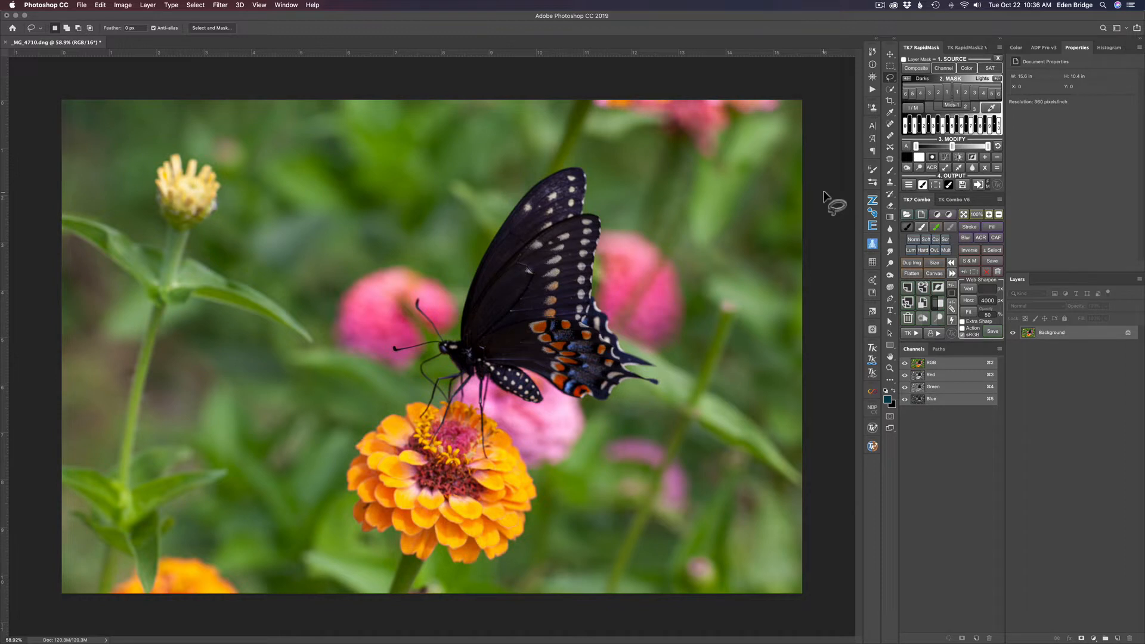
pyautogui.moveTo(677, 282)
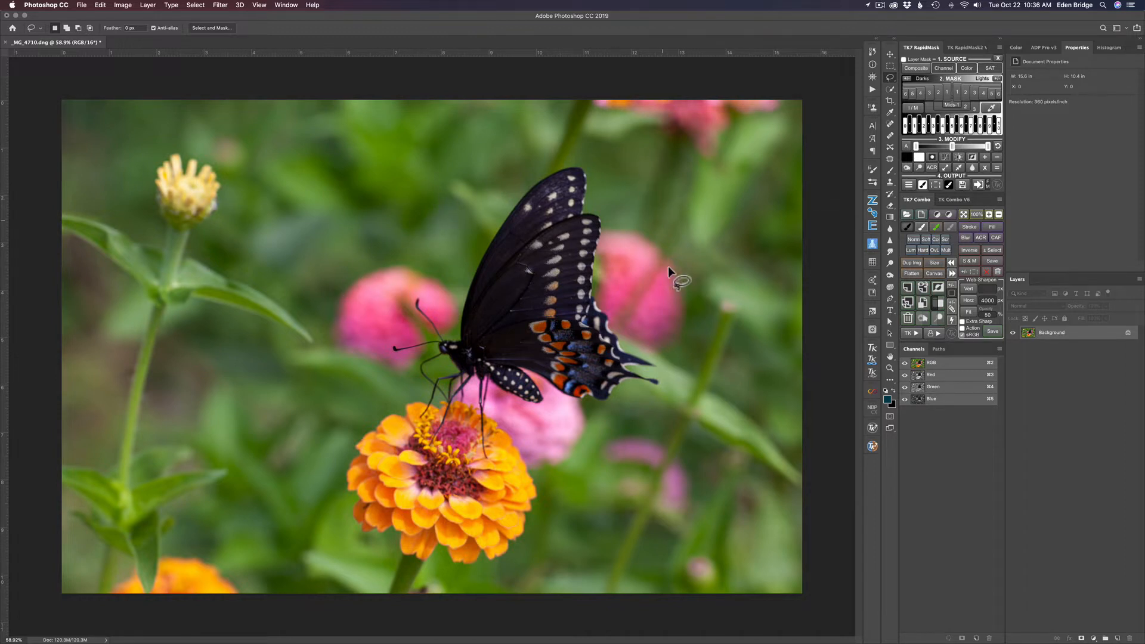
pyautogui.moveTo(514, 261)
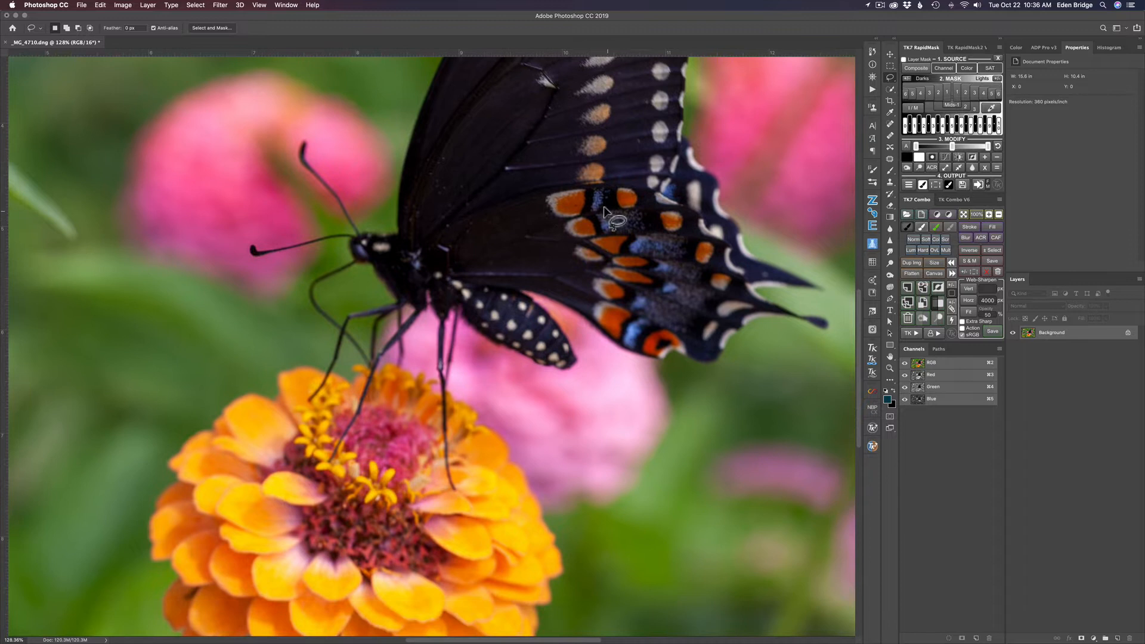
pyautogui.moveTo(616, 209)
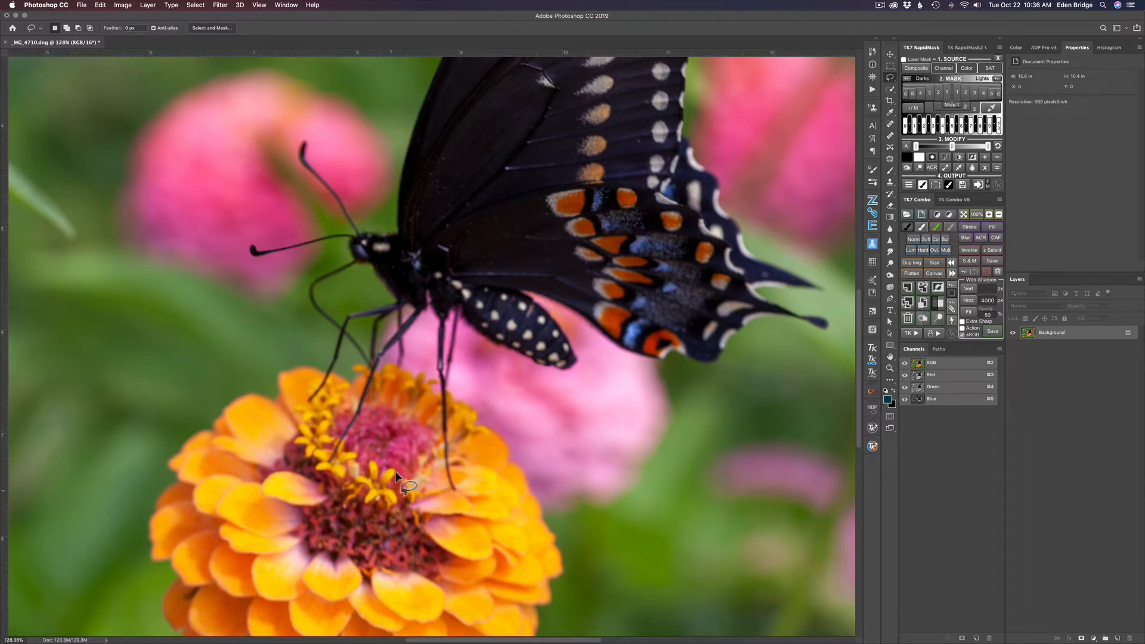
pyautogui.moveTo(387, 481)
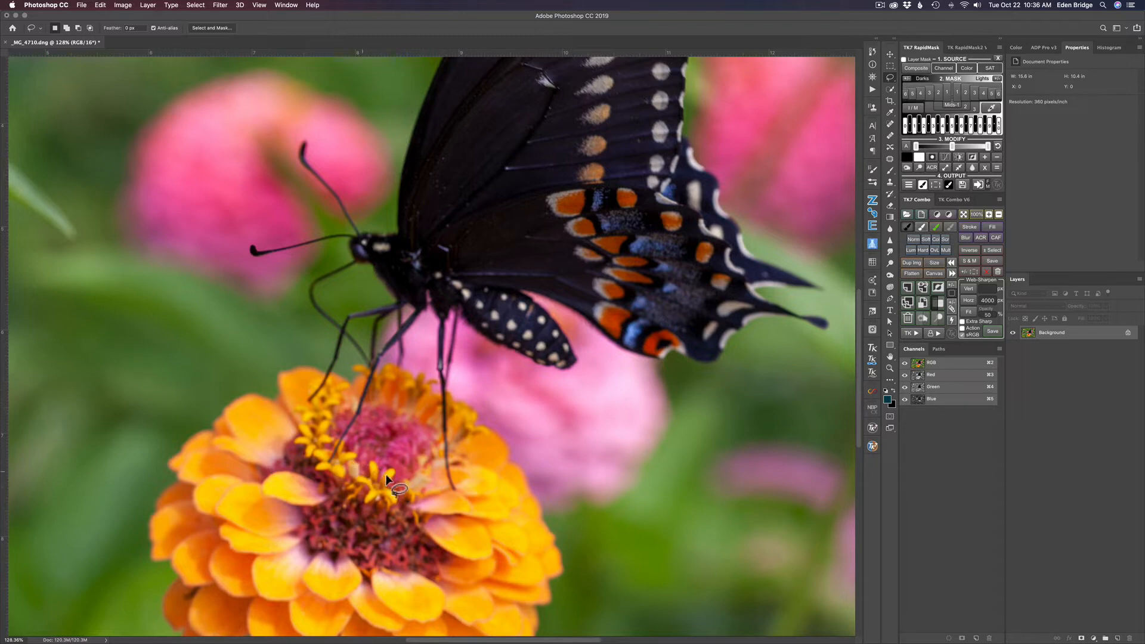
# Zoom in on the butterfly, then duplicate the Background onto Layer 1 with Cmd+J
pyautogui.scroll(-3)
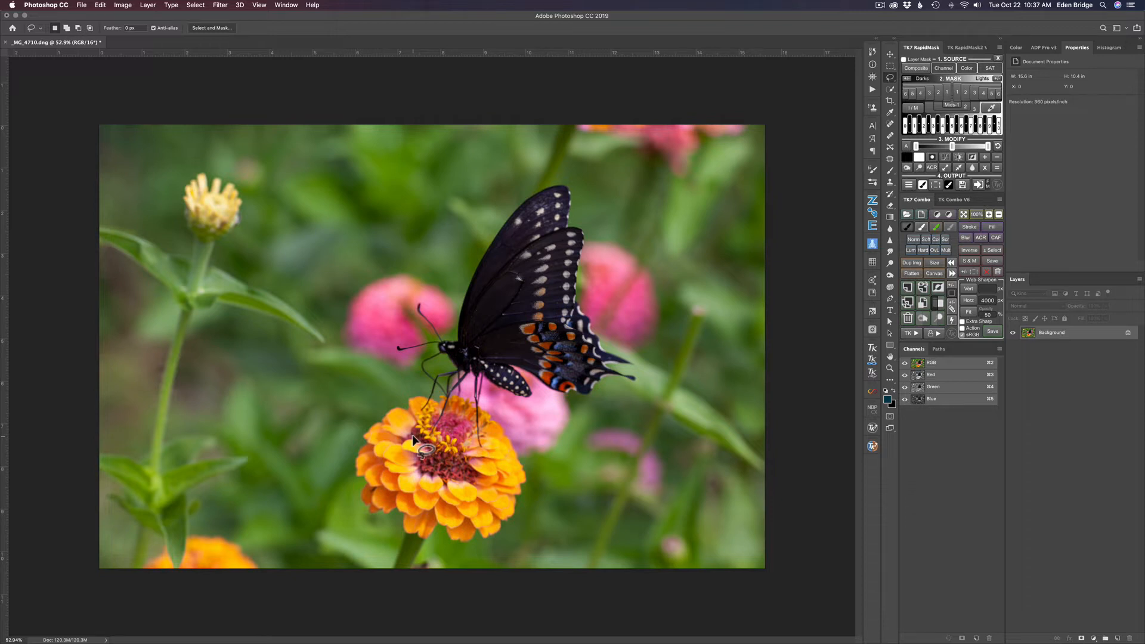
pyautogui.press('cmd+j')
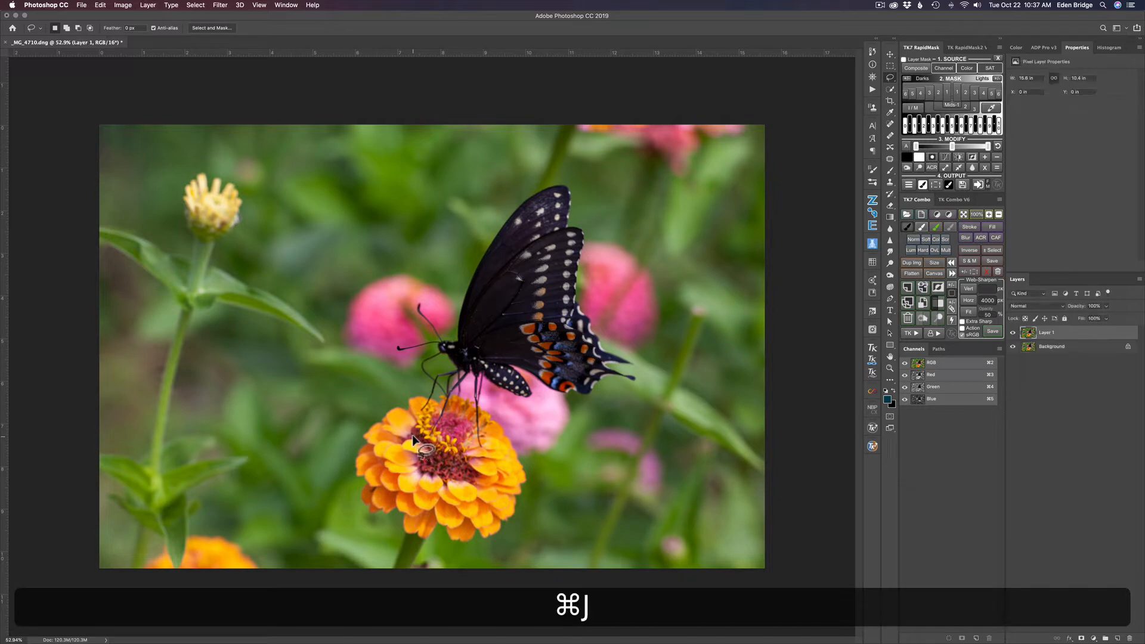
pyautogui.press('cmd+j')
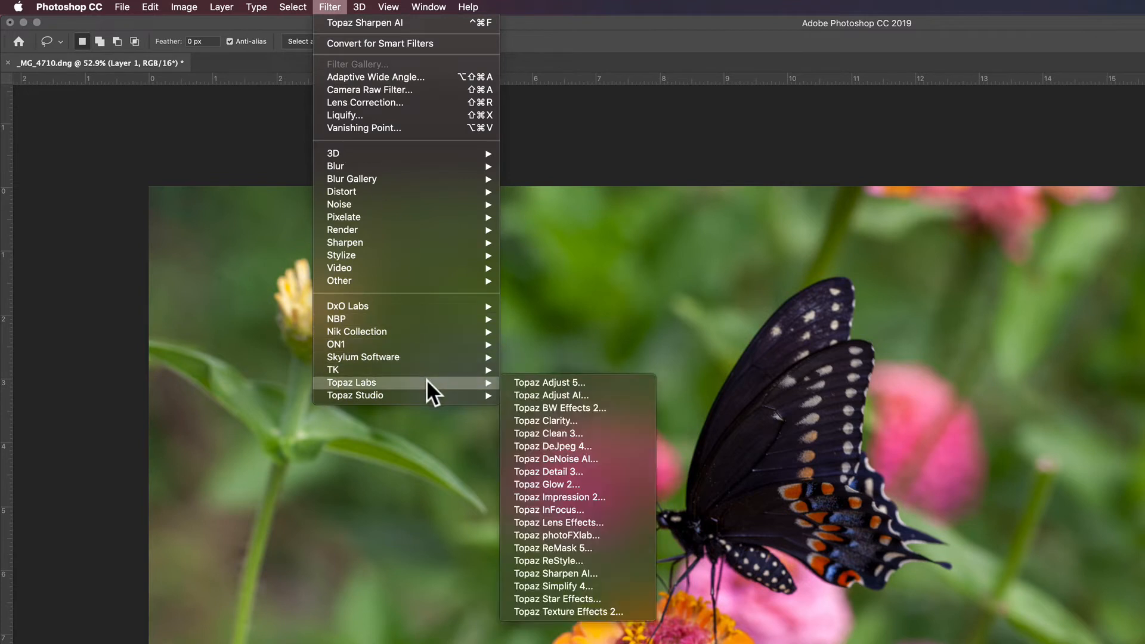
pyautogui.moveTo(576, 573)
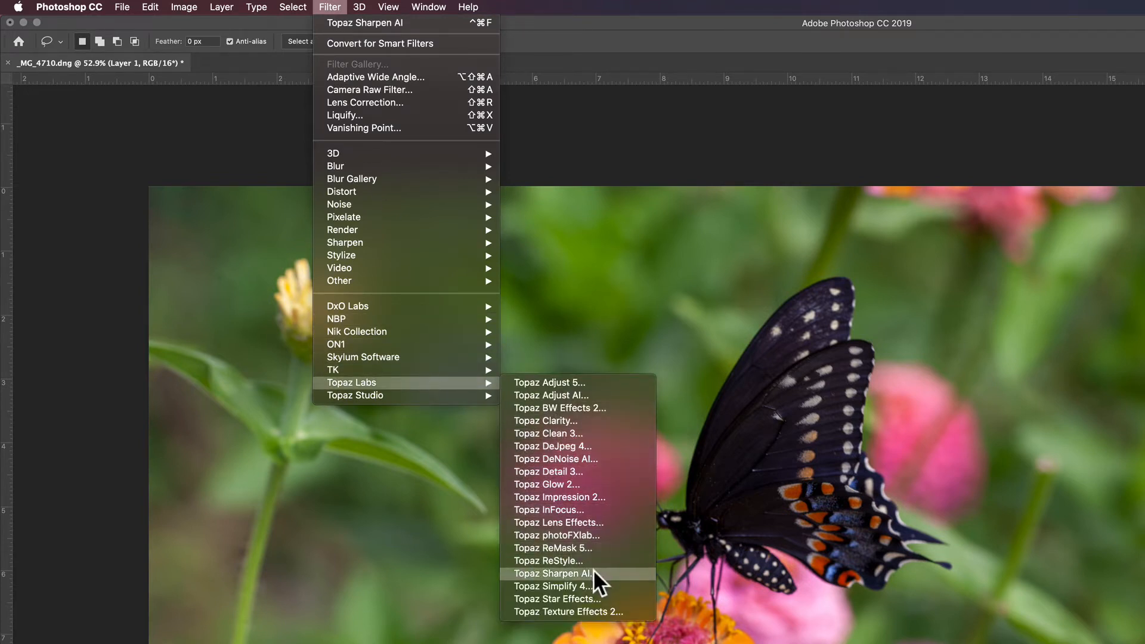
pyautogui.moveTo(576, 548)
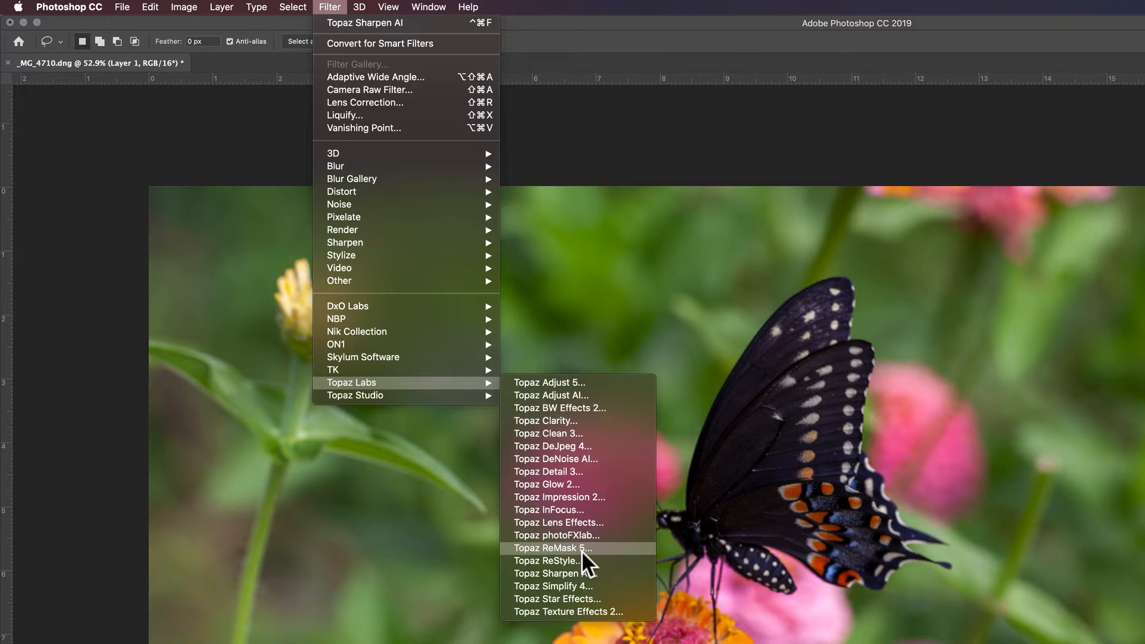
pyautogui.moveTo(588, 564)
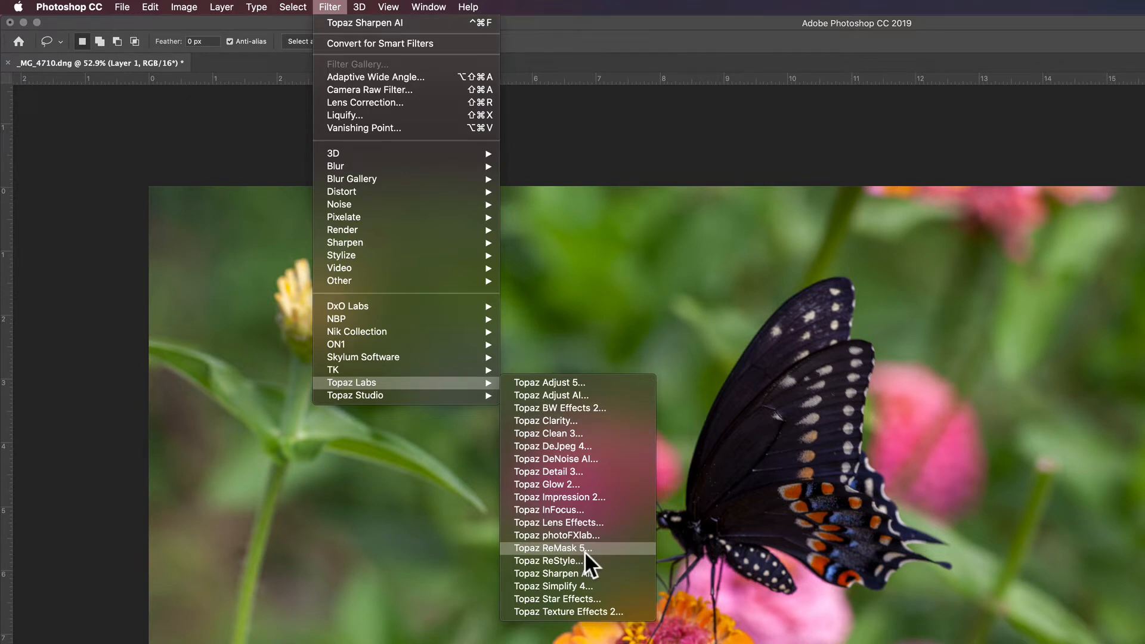
pyautogui.moveTo(555, 573)
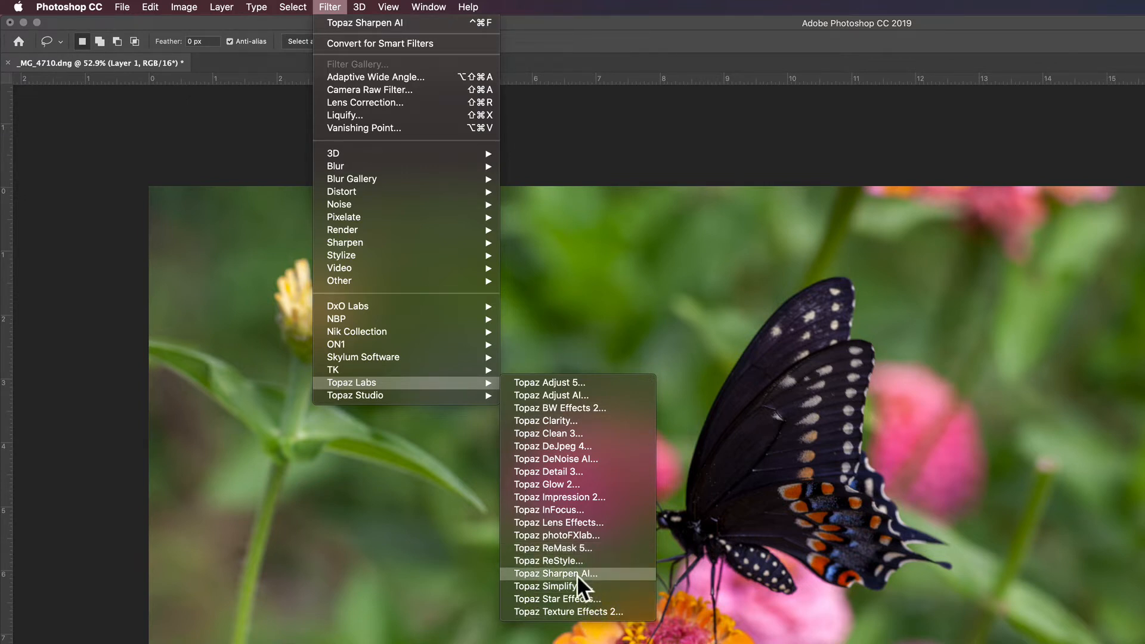
pyautogui.moveTo(573, 585)
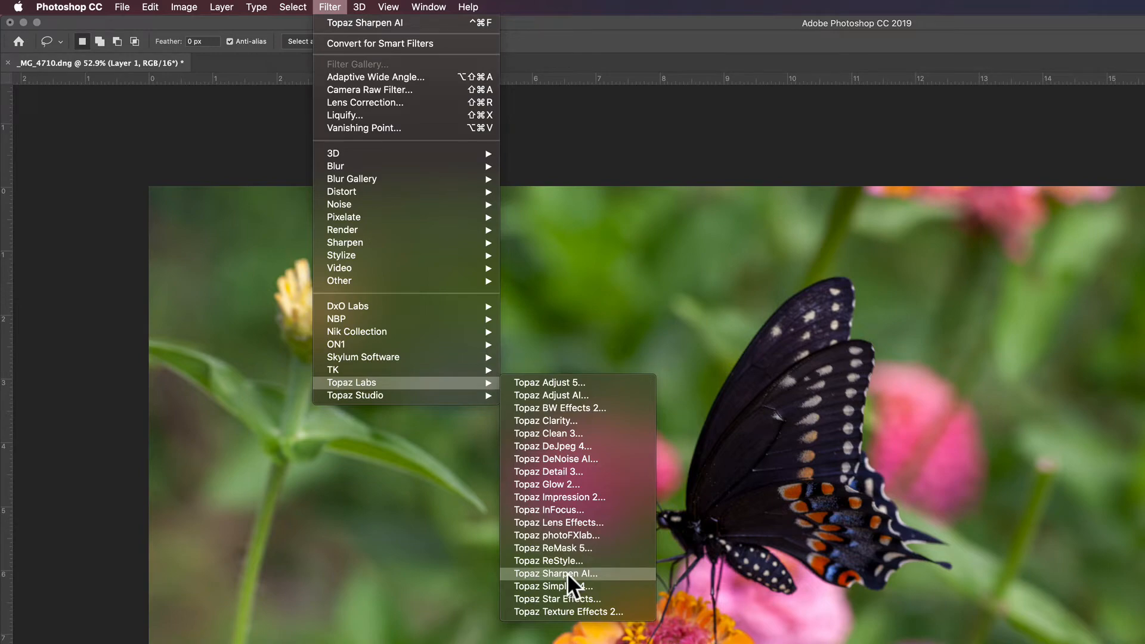
# Launch Filter > Topaz Labs > Topaz Sharpen AI on Layer 1
pyautogui.click(554, 573)
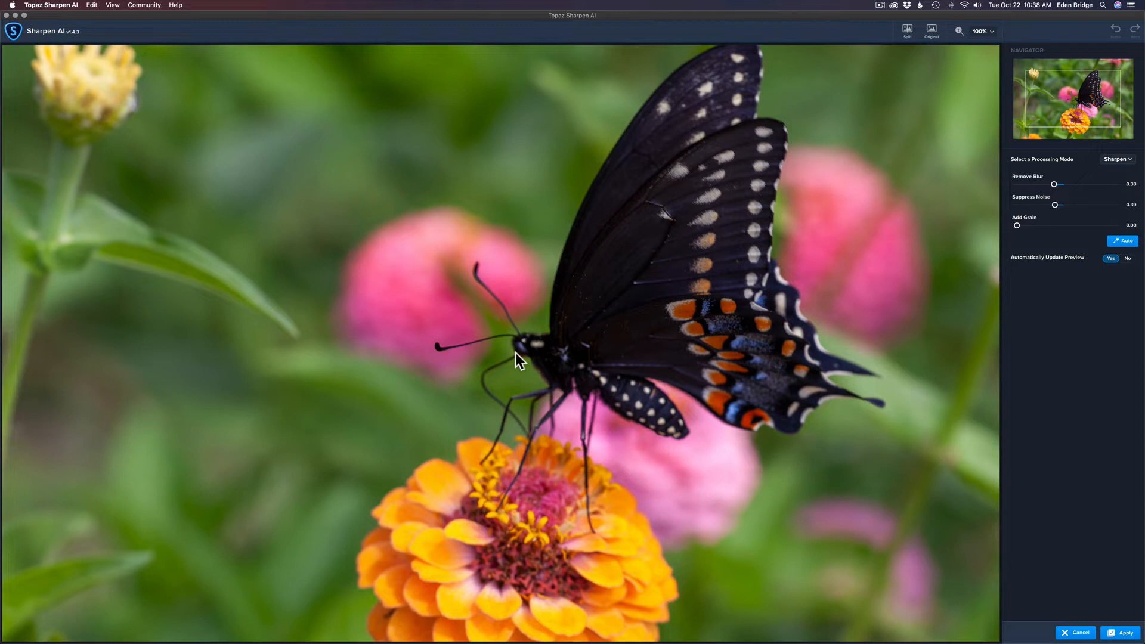
pyautogui.moveTo(524, 347)
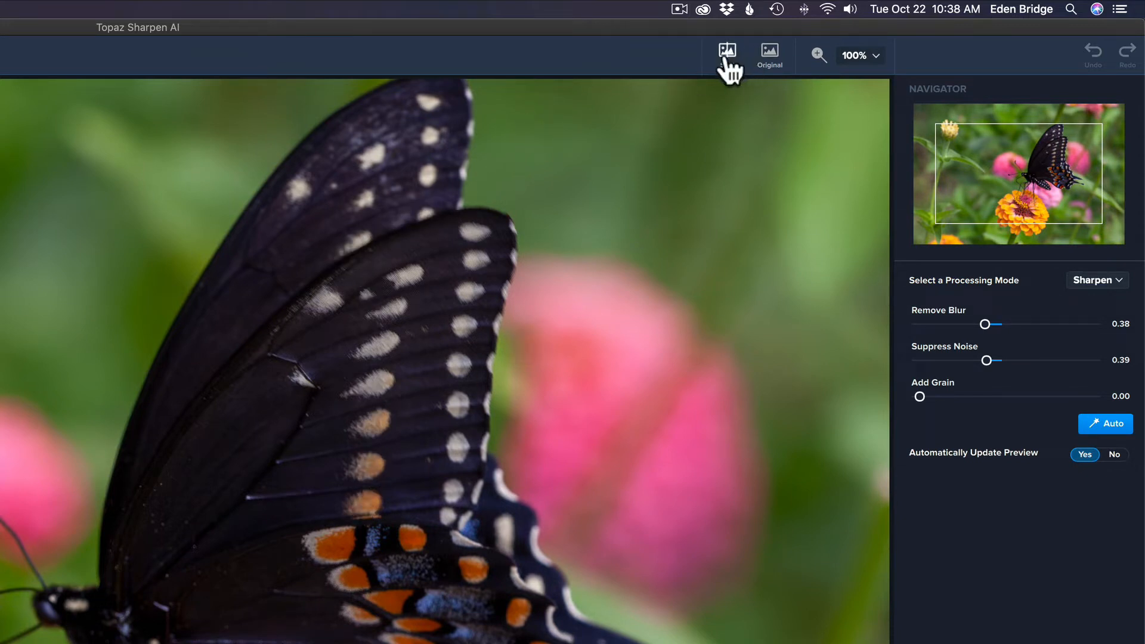
# Show the butterfly as a before/after split view in Sharpen AI
pyautogui.click(726, 55)
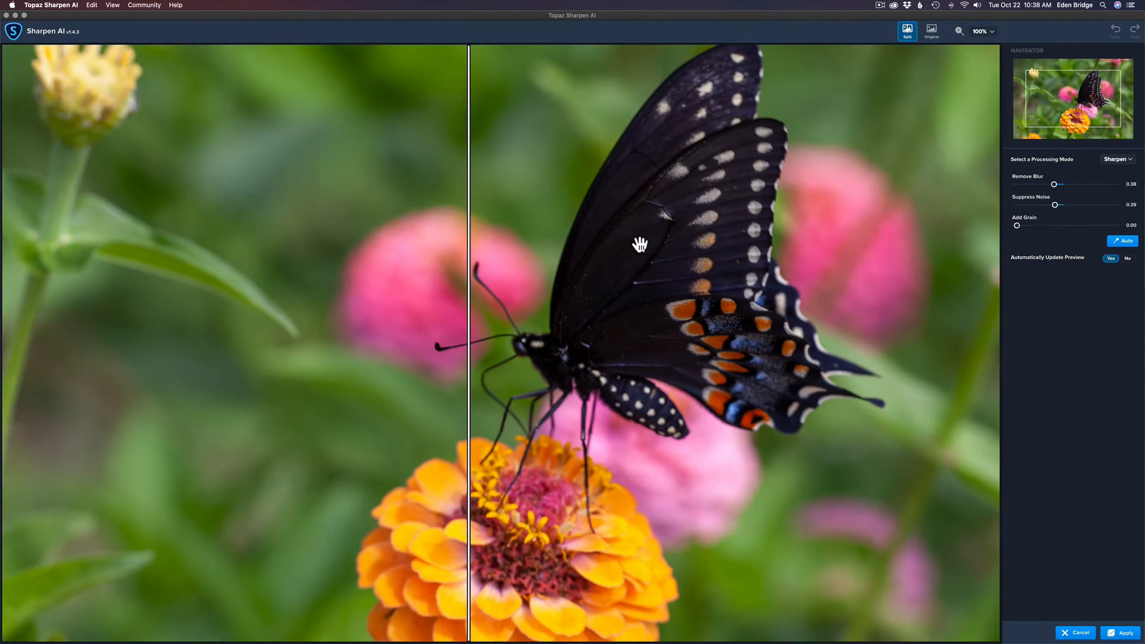
pyautogui.moveTo(743, 269)
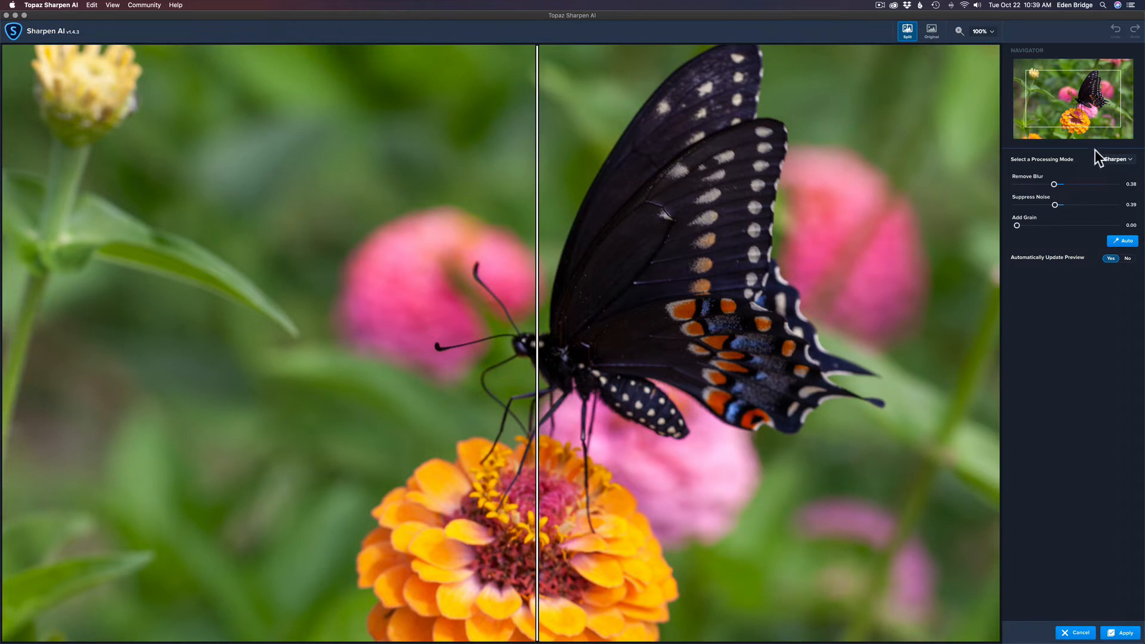
pyautogui.moveTo(980, 46)
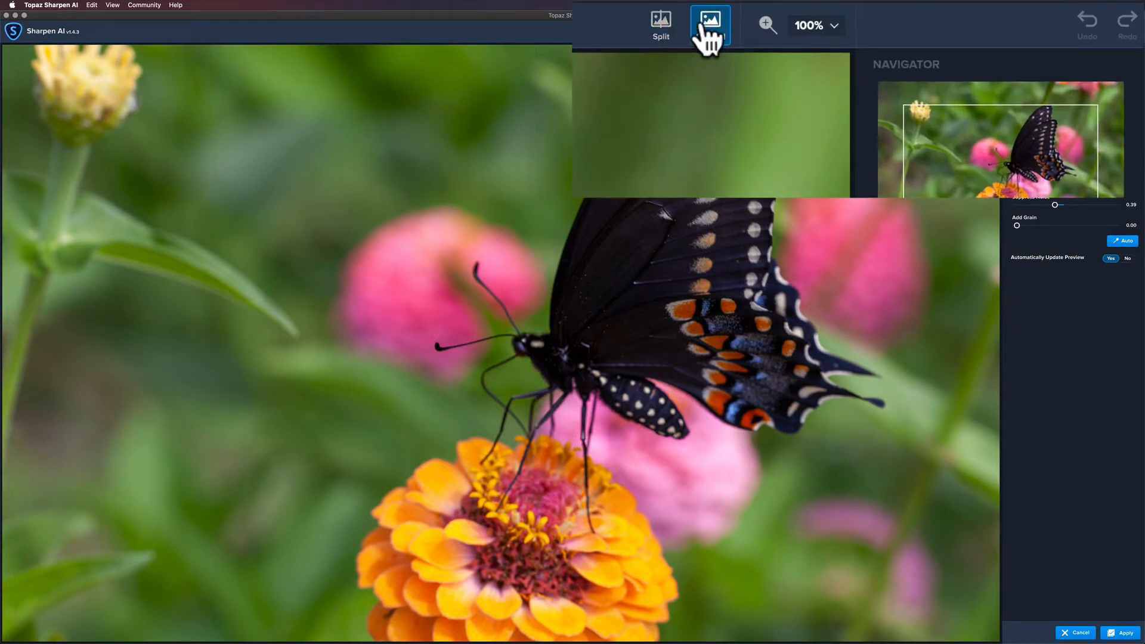
pyautogui.moveTo(709, 24)
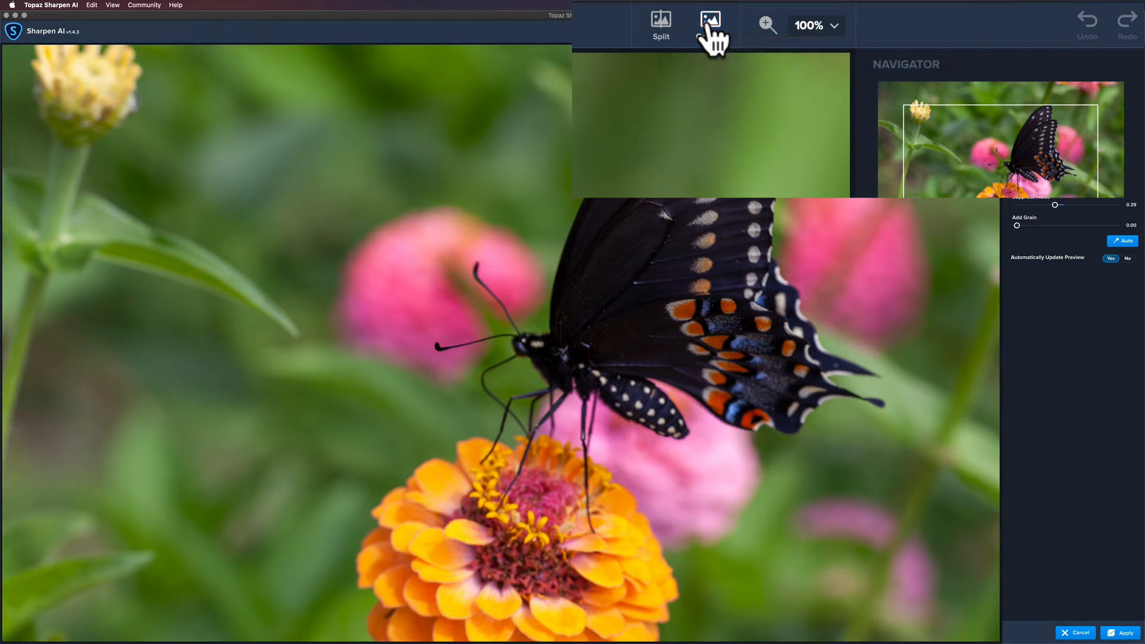
pyautogui.moveTo(709, 19)
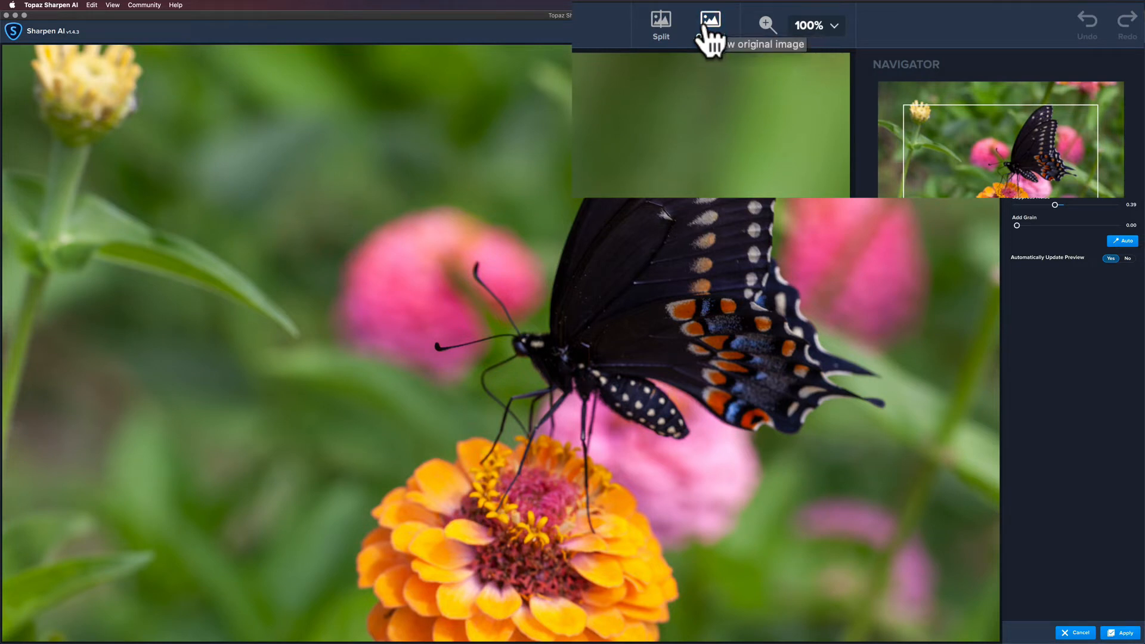
pyautogui.moveTo(777, 40)
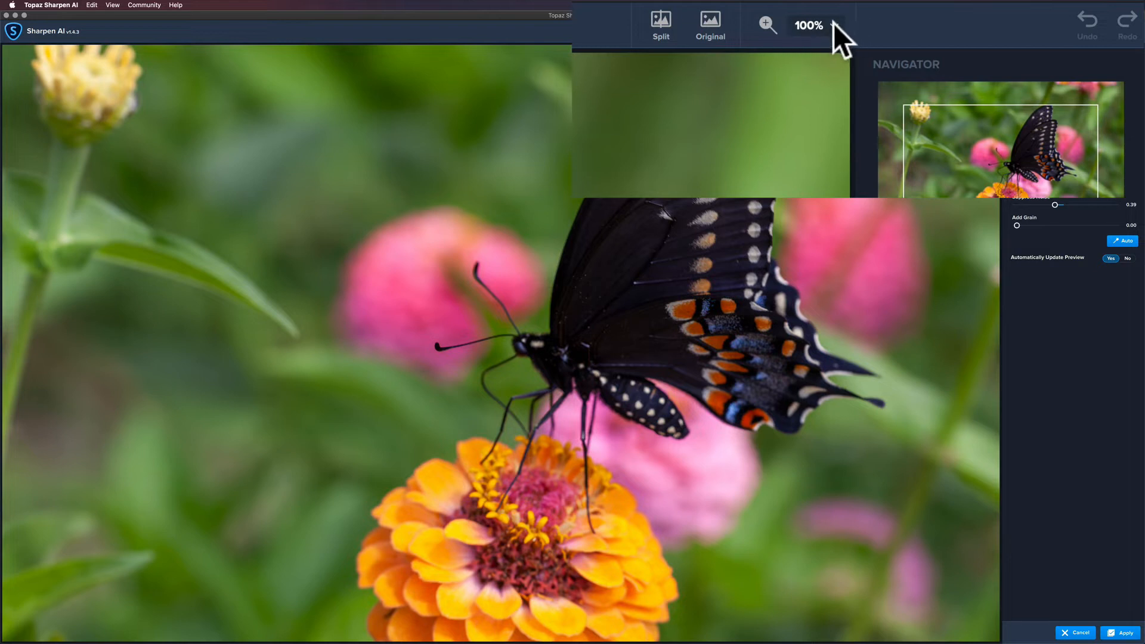
pyautogui.click(813, 25)
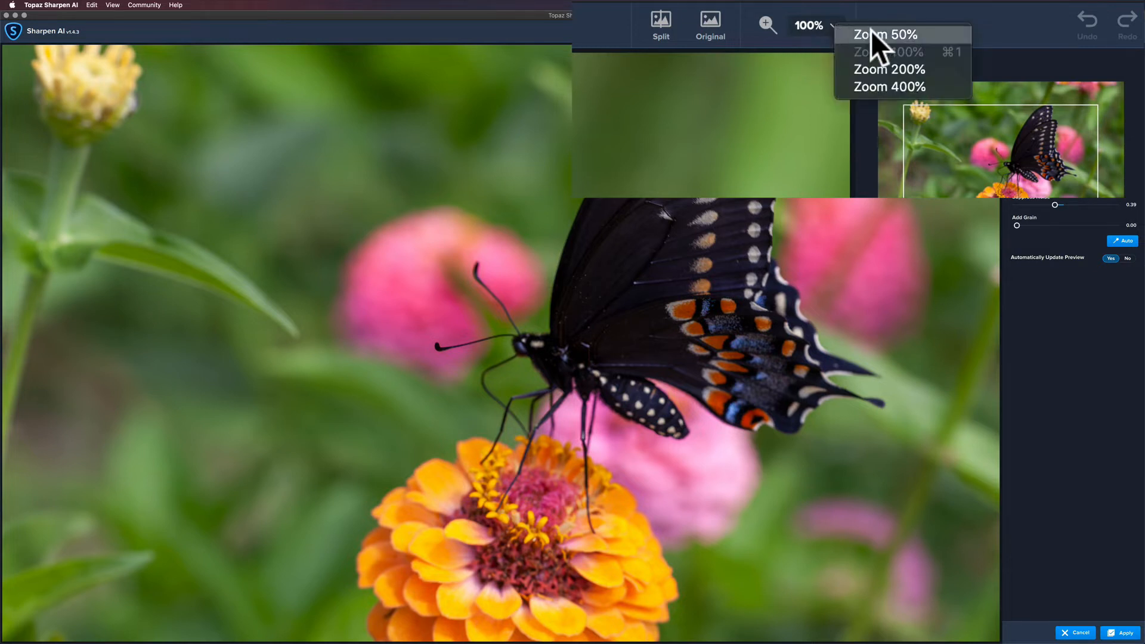
pyautogui.moveTo(887, 91)
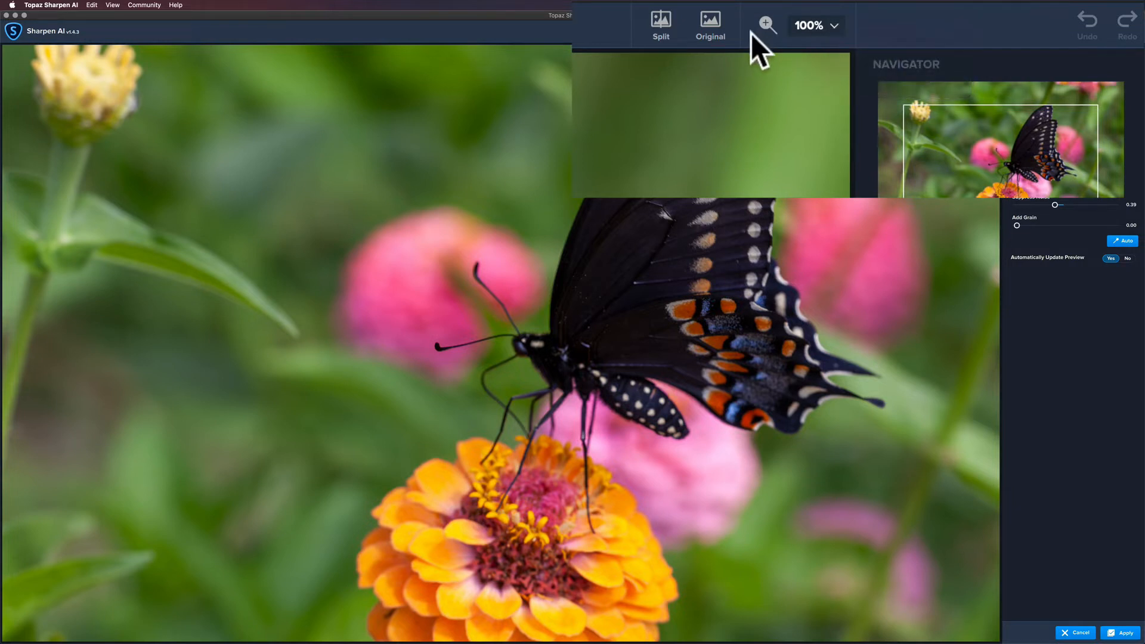
pyautogui.moveTo(1108, 70)
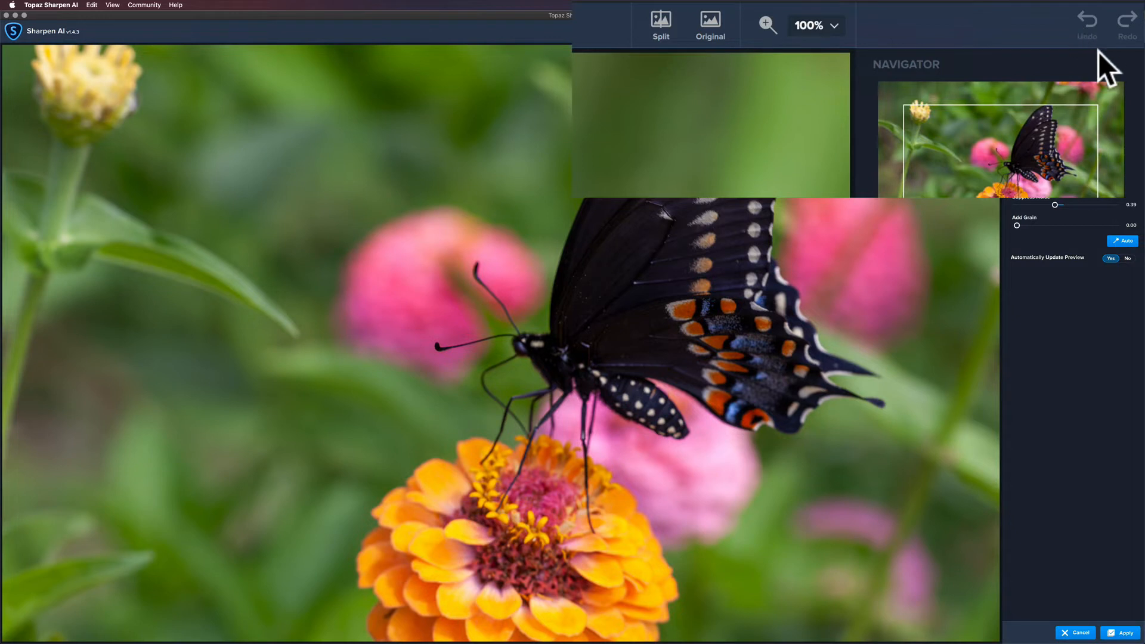
pyautogui.moveTo(1106, 69)
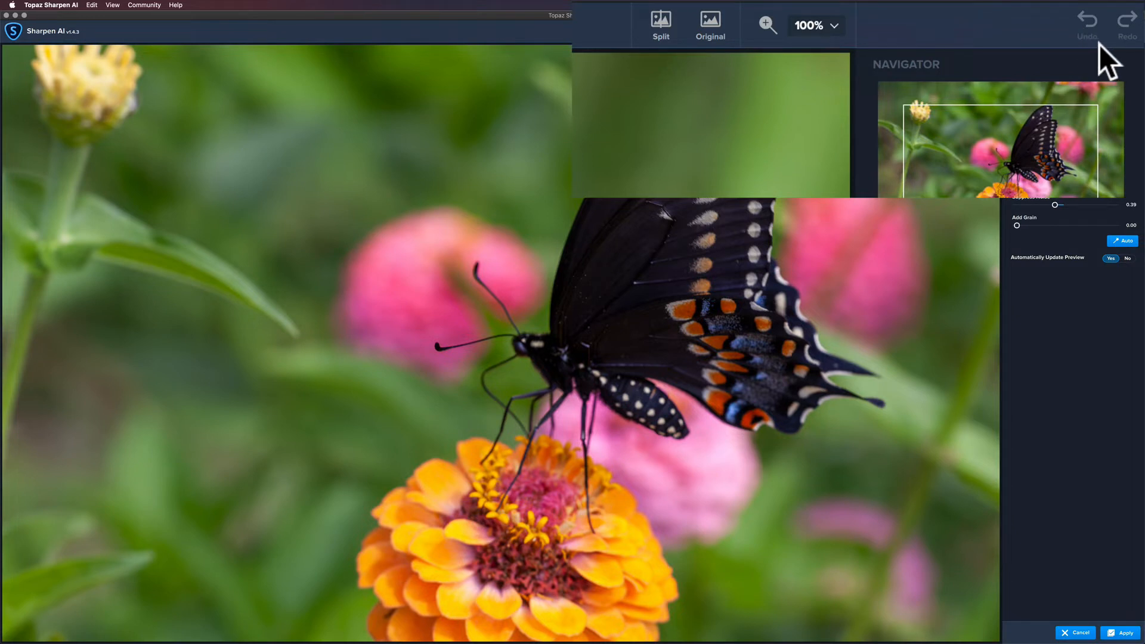
pyautogui.moveTo(1128, 59)
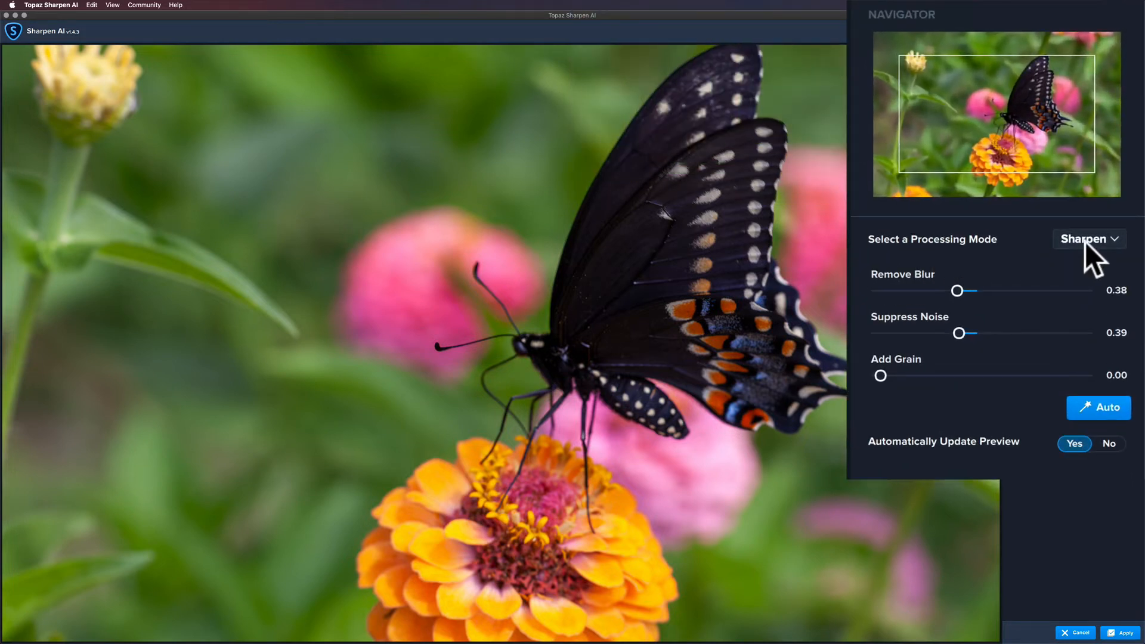
pyautogui.moveTo(1126, 251)
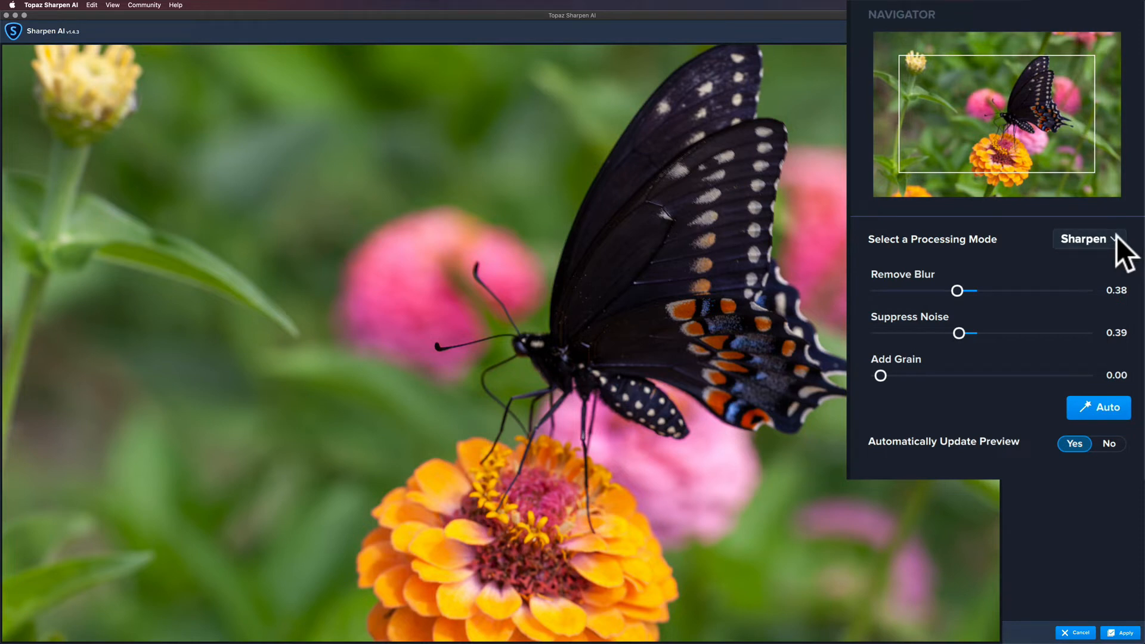
# Open the processing mode dropdown listing Sharpen, Stabilize and Focus
pyautogui.click(1087, 239)
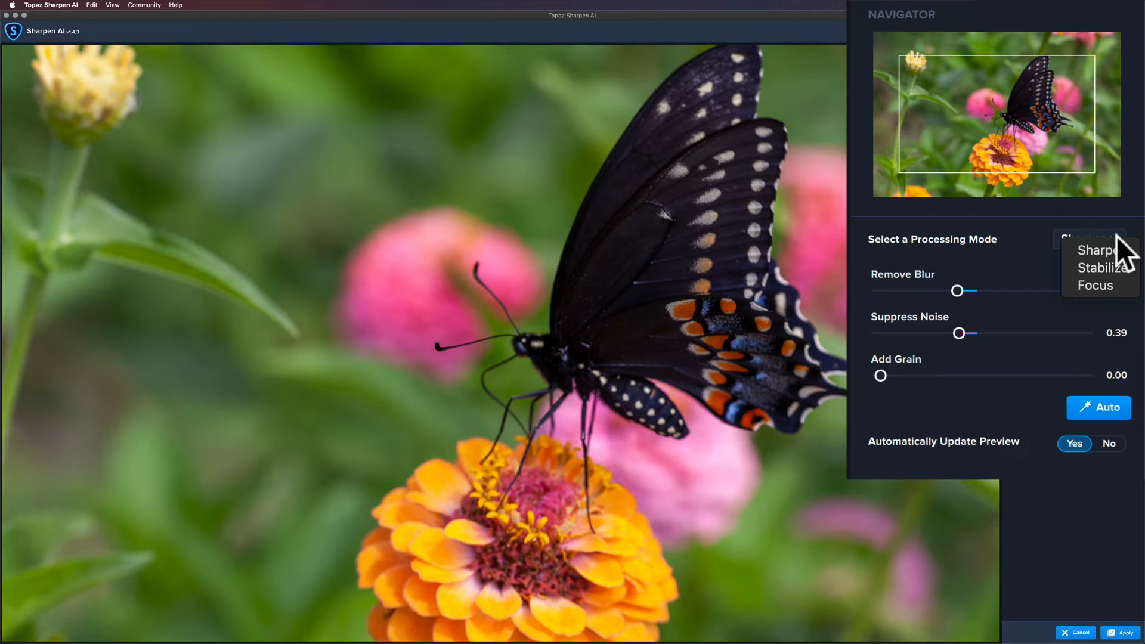
pyautogui.moveTo(1113, 269)
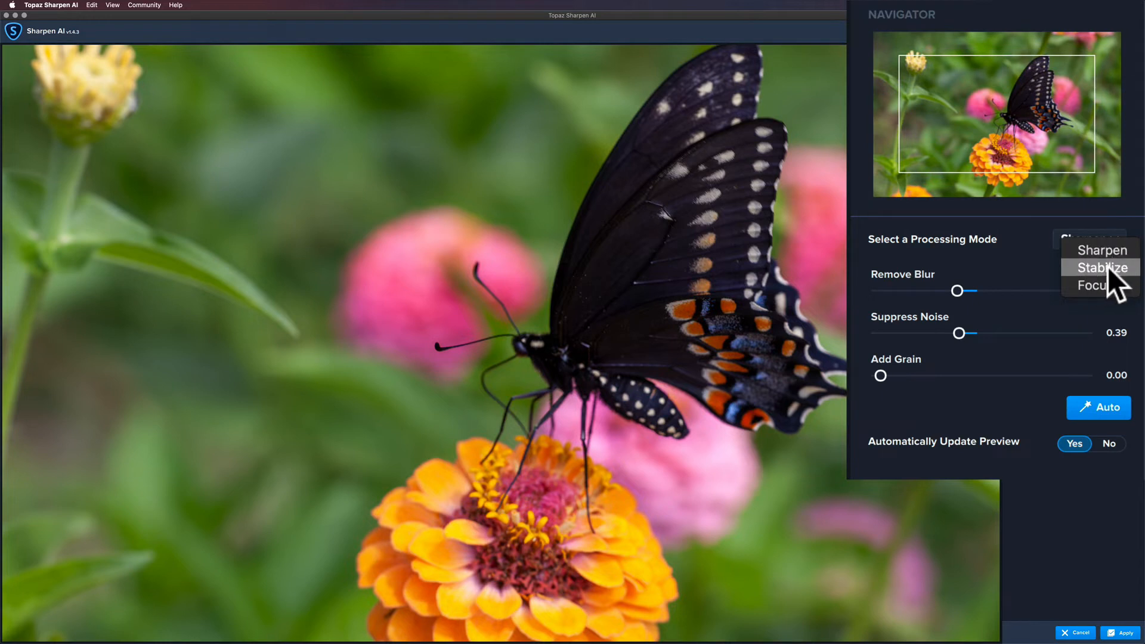
pyautogui.moveTo(1117, 289)
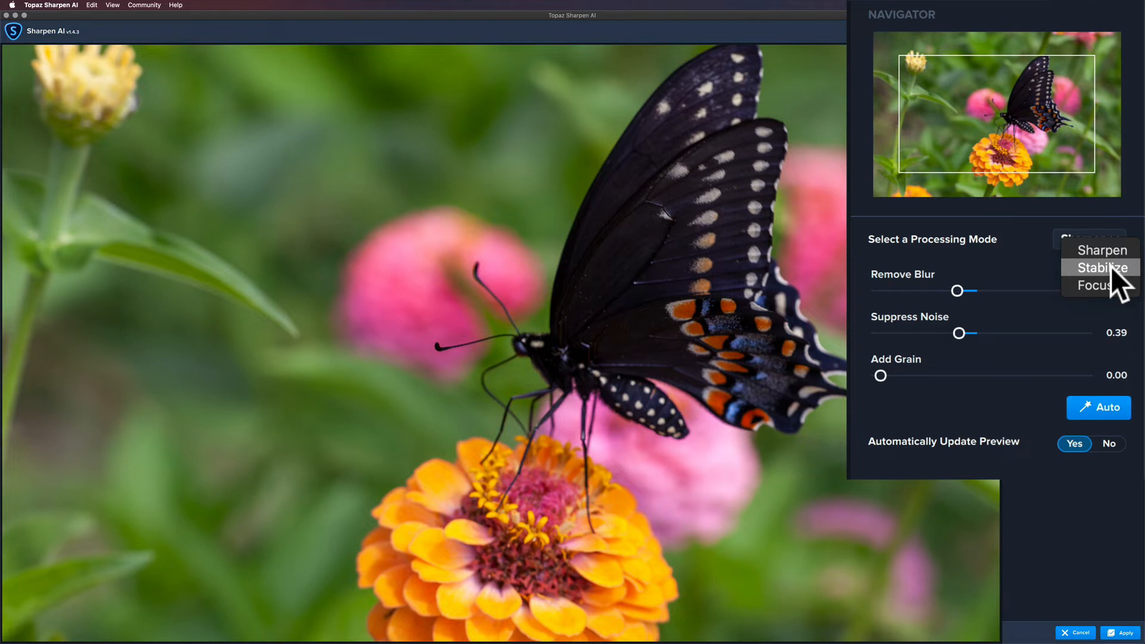
pyautogui.moveTo(1095, 285)
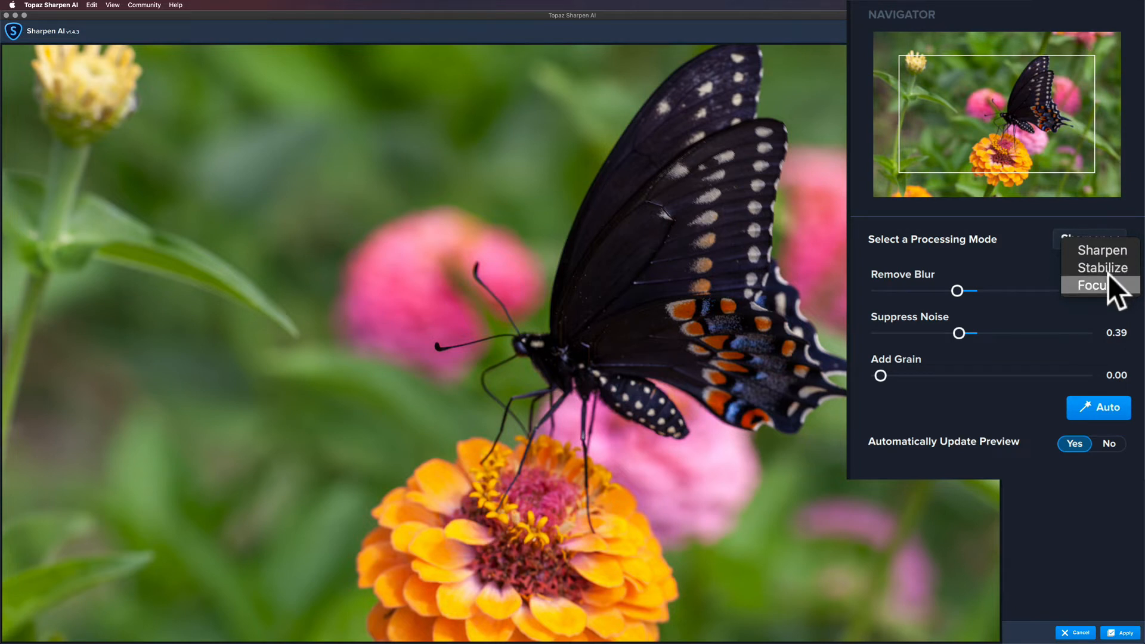
pyautogui.moveTo(1101, 267)
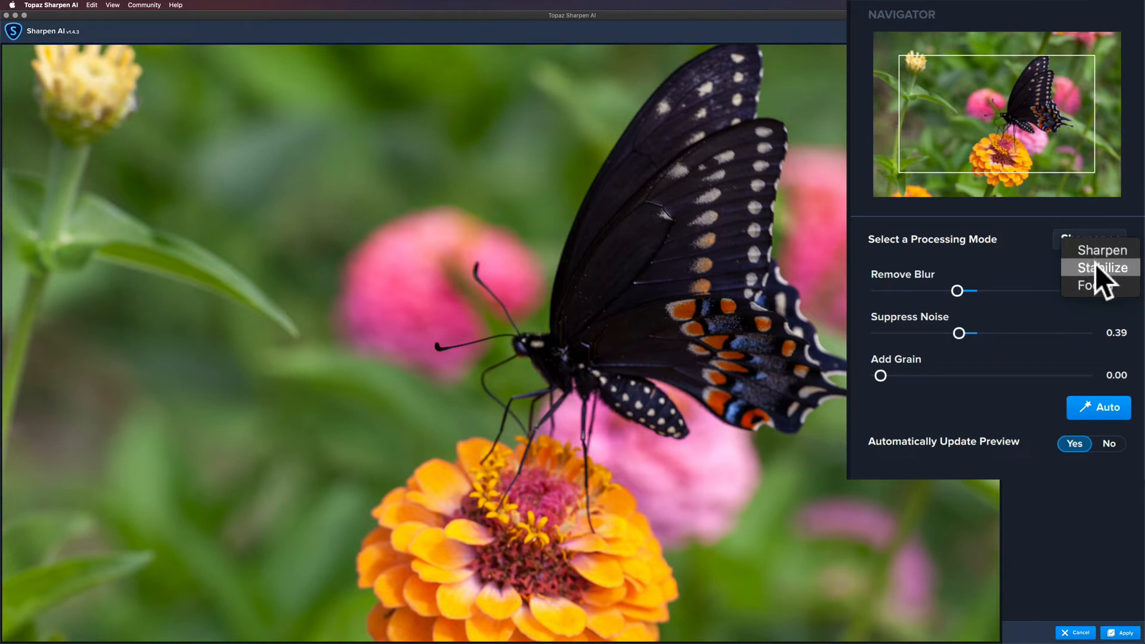
pyautogui.moveTo(1110, 285)
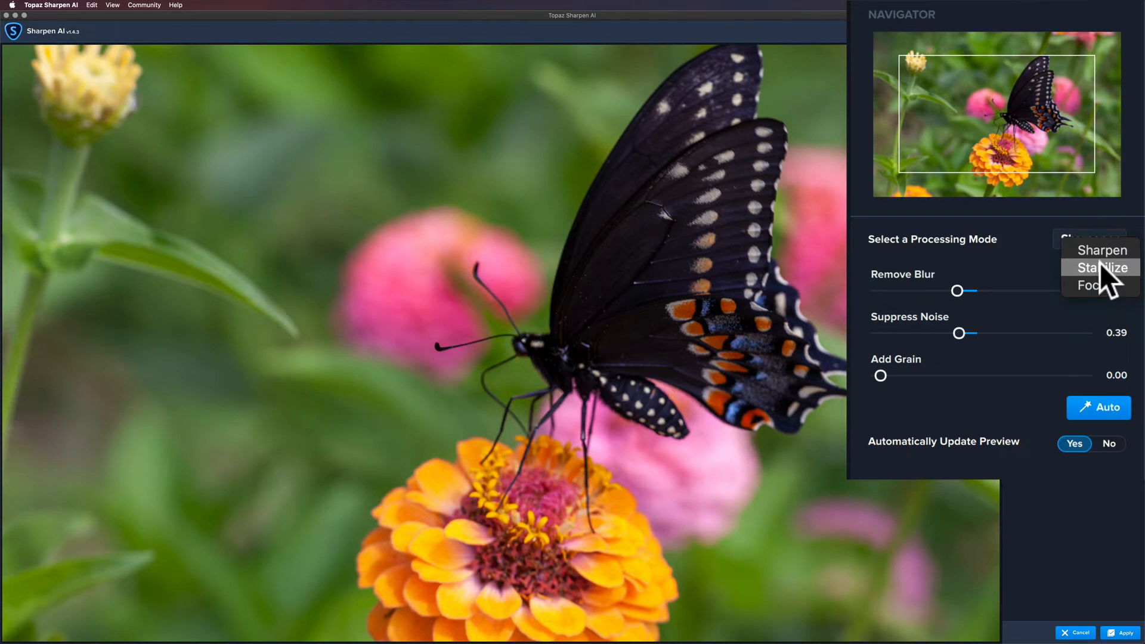
# Select Stabilize mode, giving Remove Blur 0.51 and Suppress Noise 0.43
pyautogui.click(1100, 266)
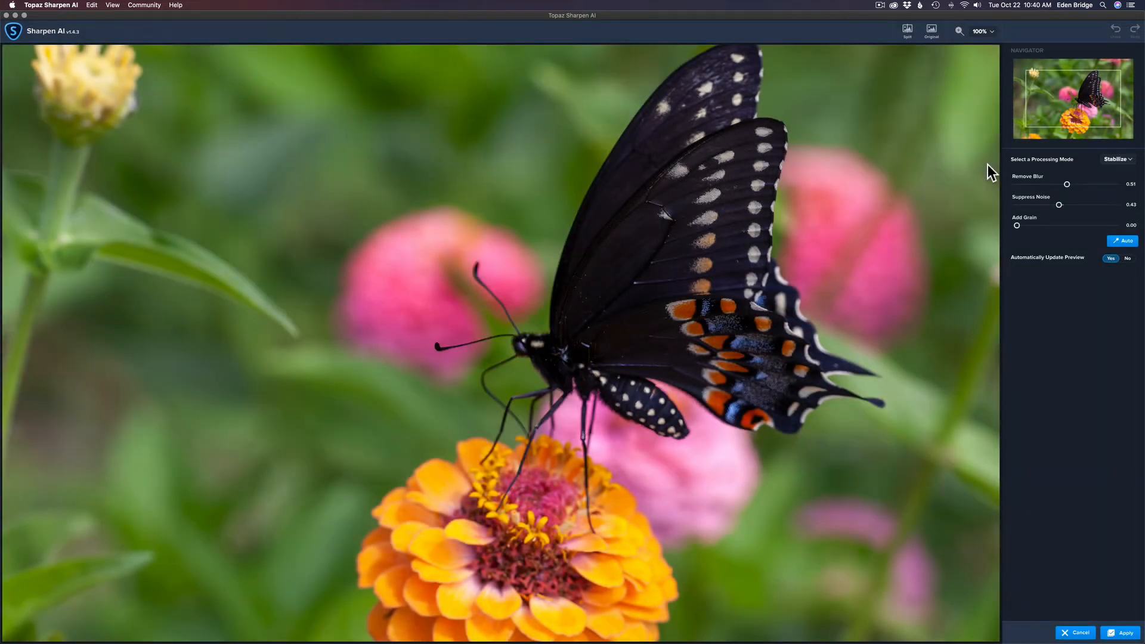
# Turn on split view to compare original and Stabilize-processed halves
pyautogui.click(906, 31)
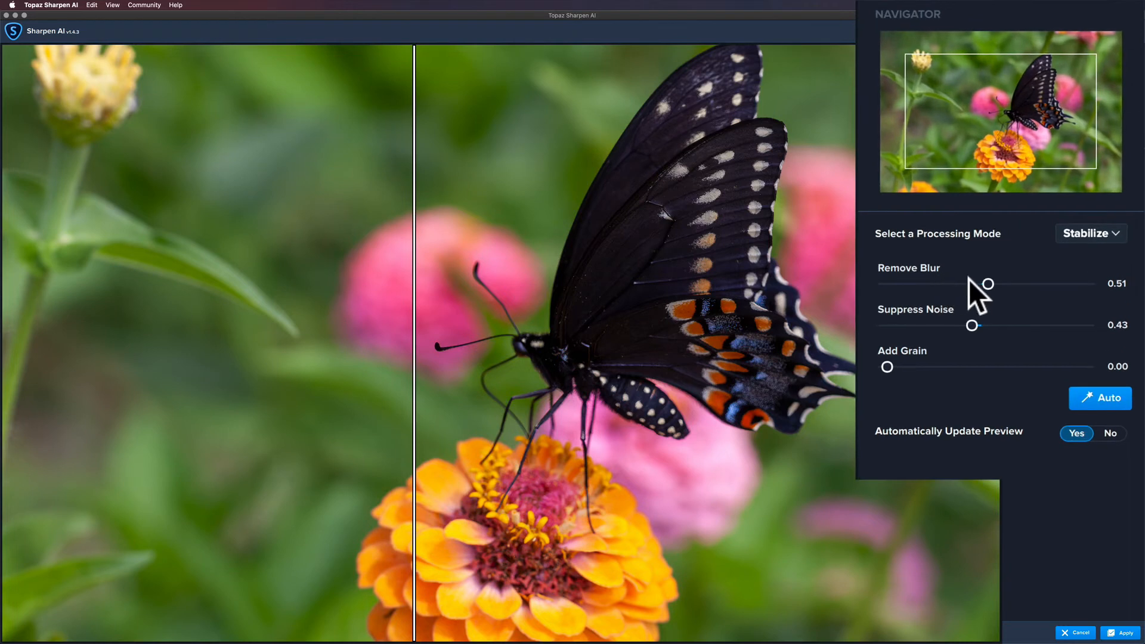
pyautogui.moveTo(1044, 303)
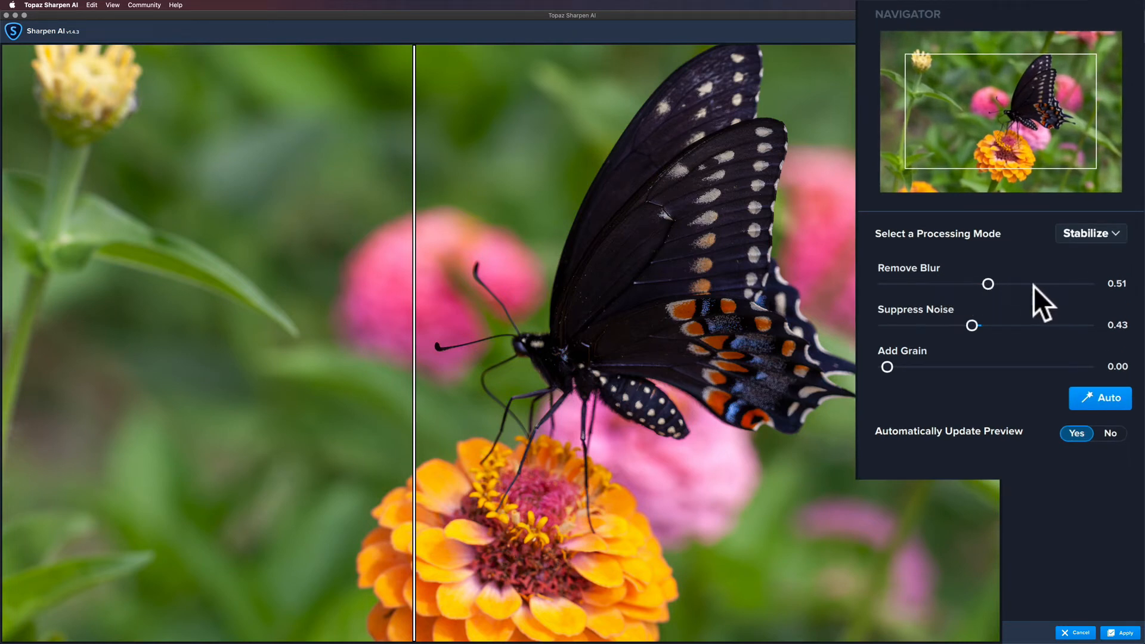
pyautogui.moveTo(984, 332)
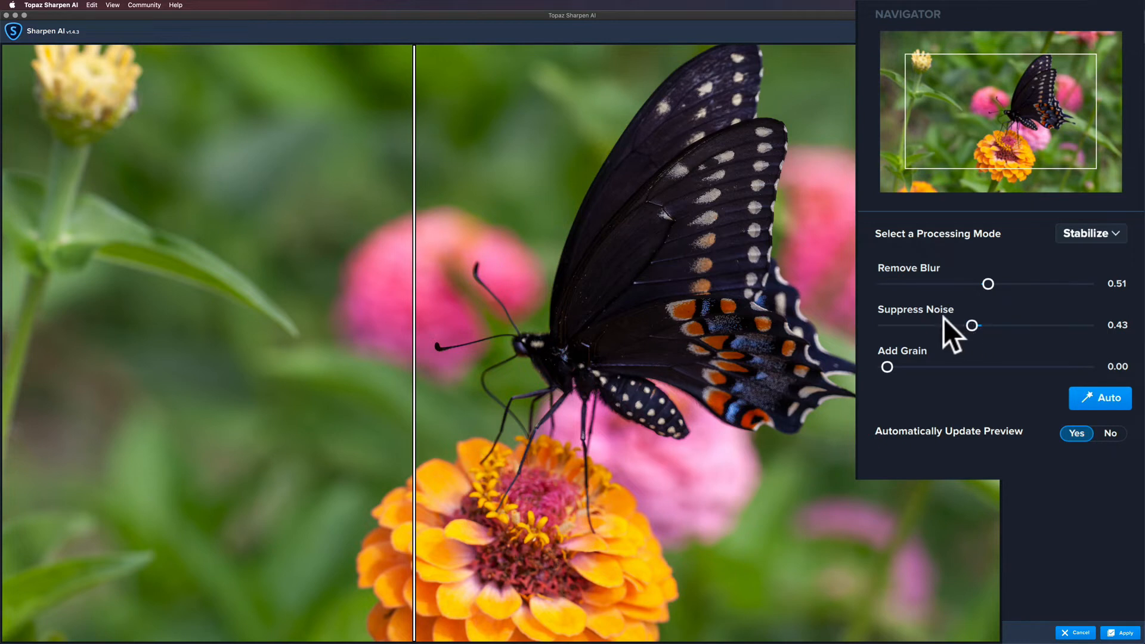
pyautogui.moveTo(990, 338)
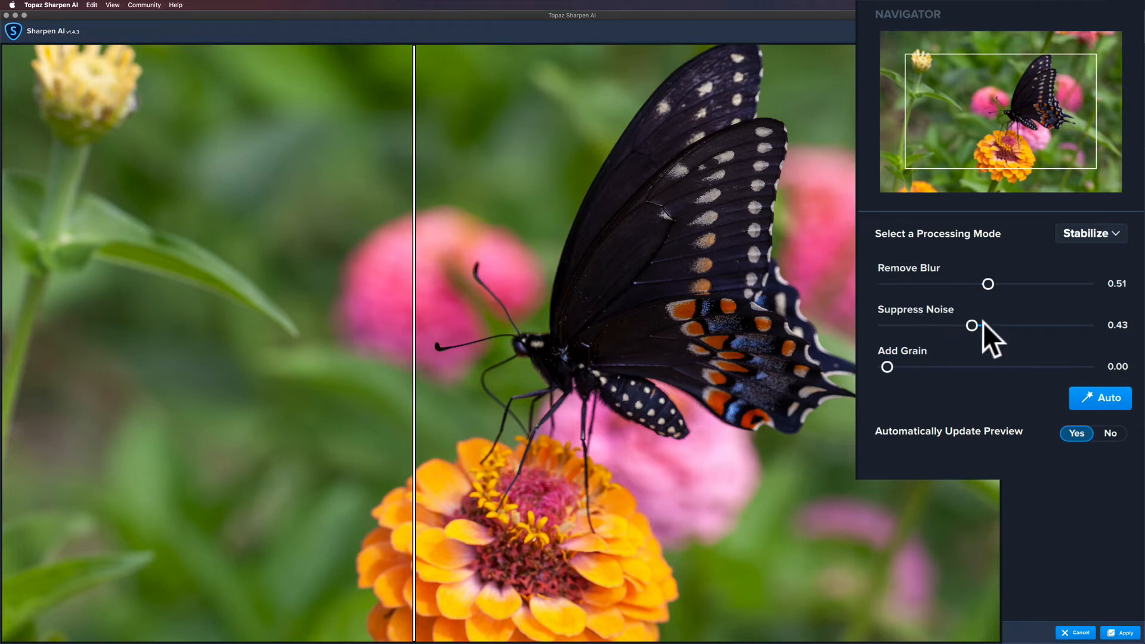
pyautogui.moveTo(1056, 341)
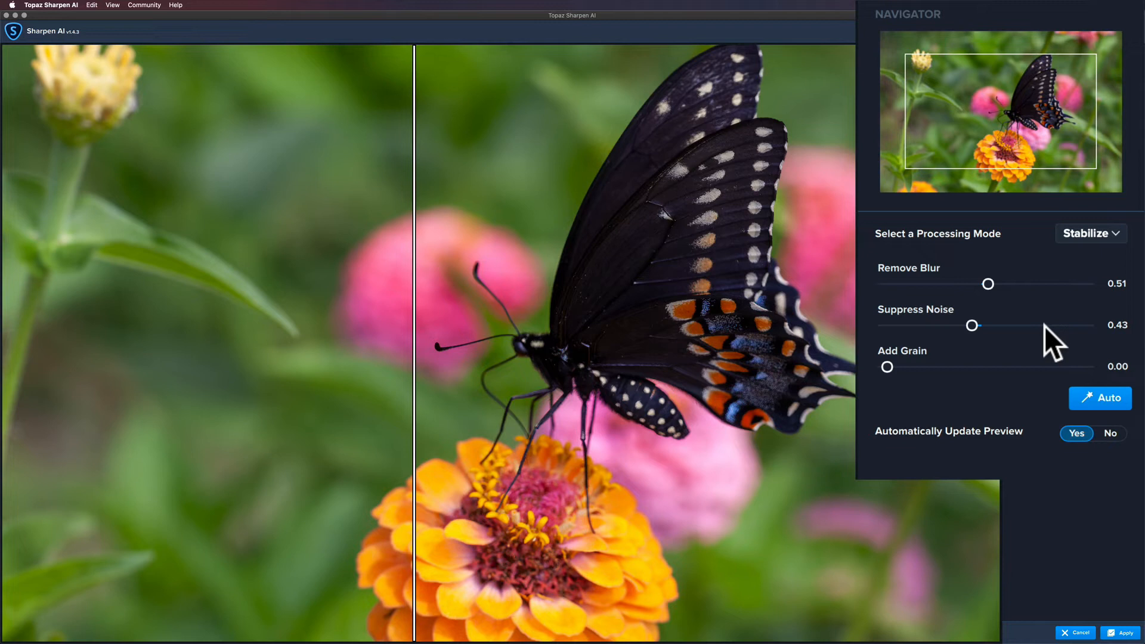
pyautogui.moveTo(986, 354)
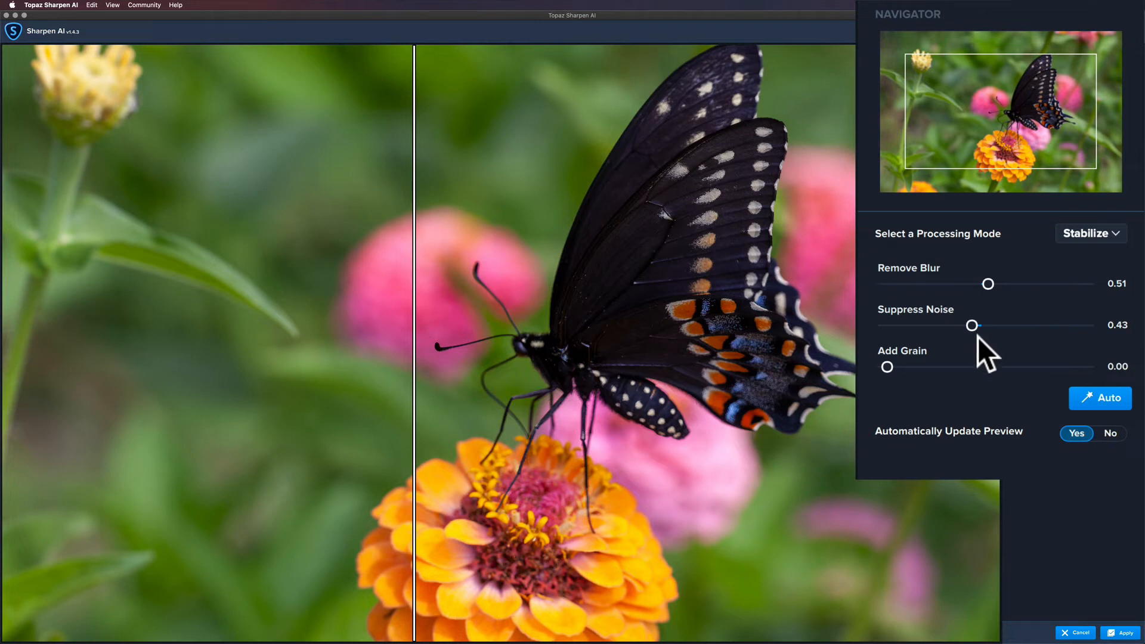
pyautogui.moveTo(1069, 397)
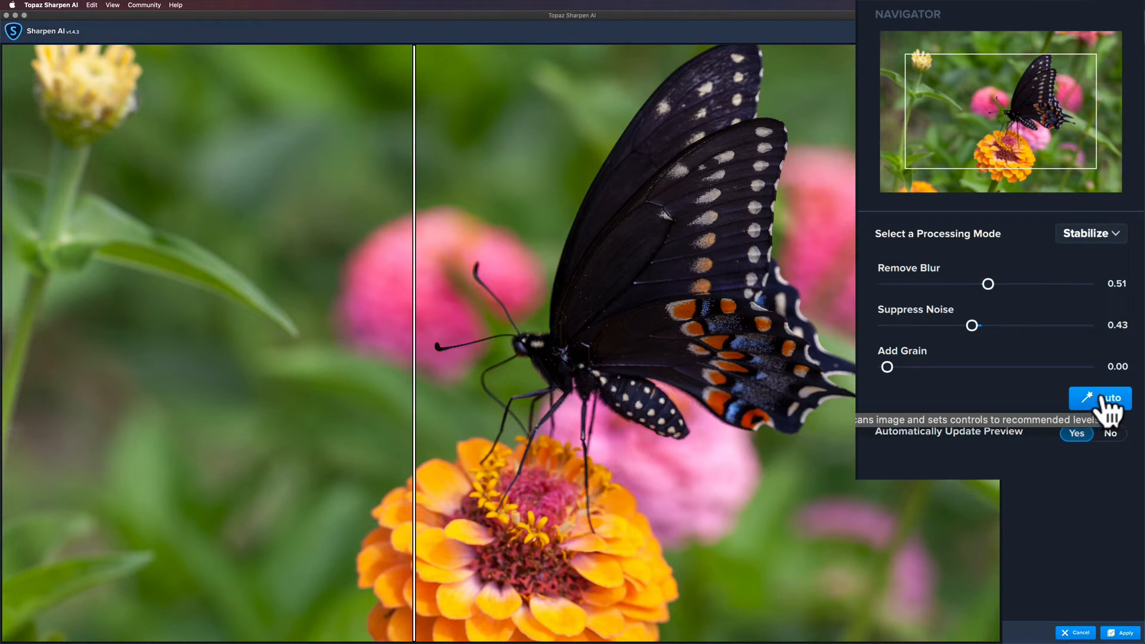
pyautogui.moveTo(1029, 310)
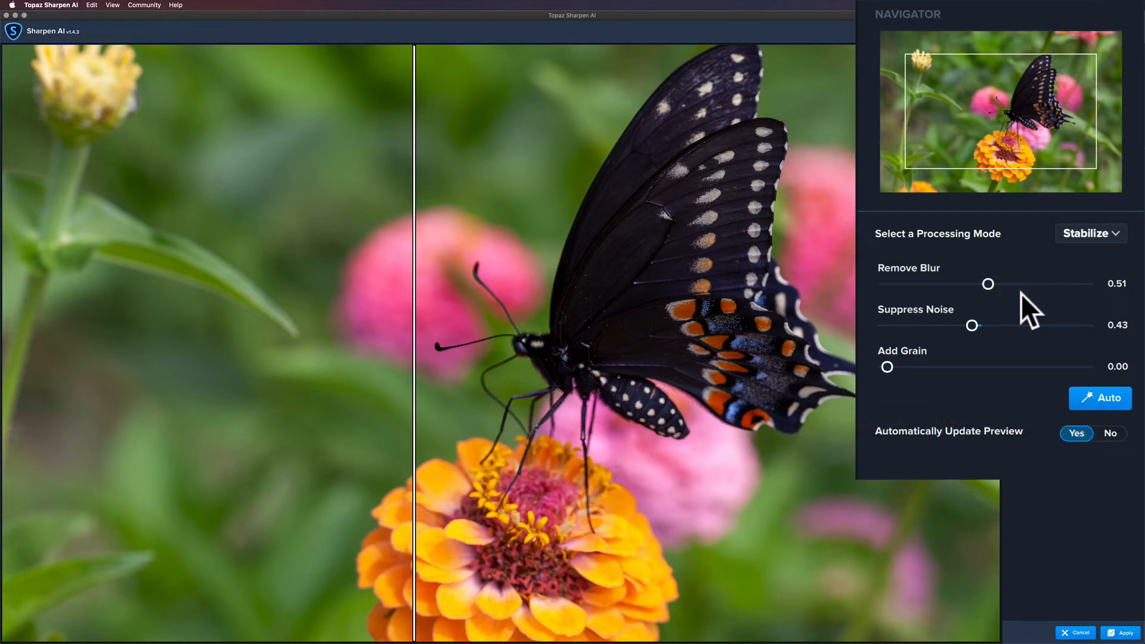
pyautogui.moveTo(1066, 332)
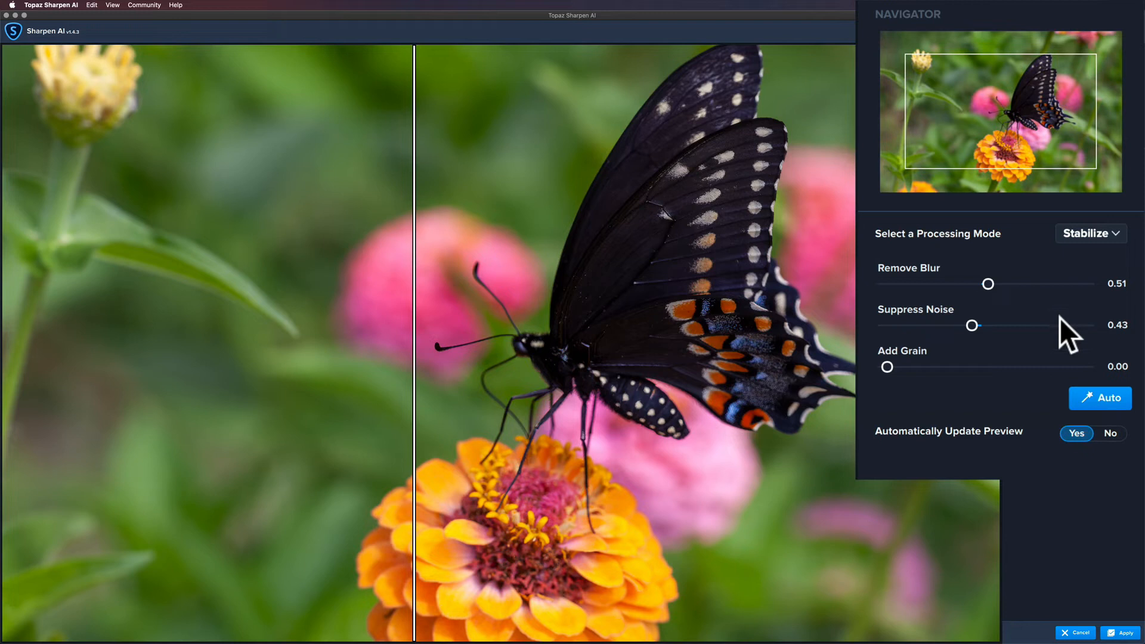
pyautogui.moveTo(1034, 303)
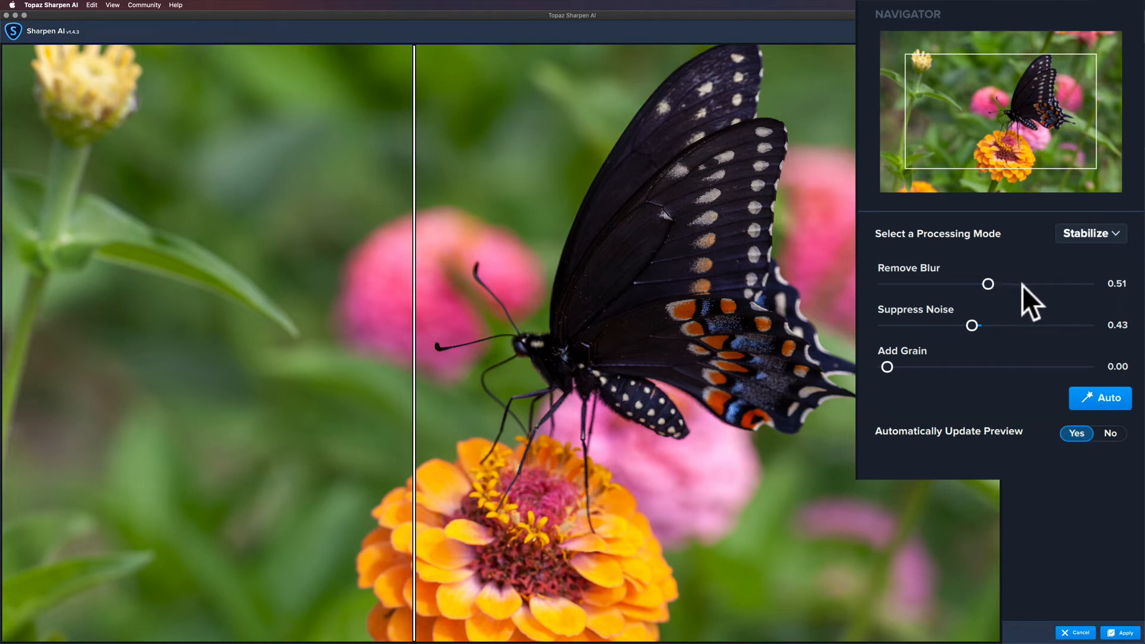
pyautogui.moveTo(1034, 302)
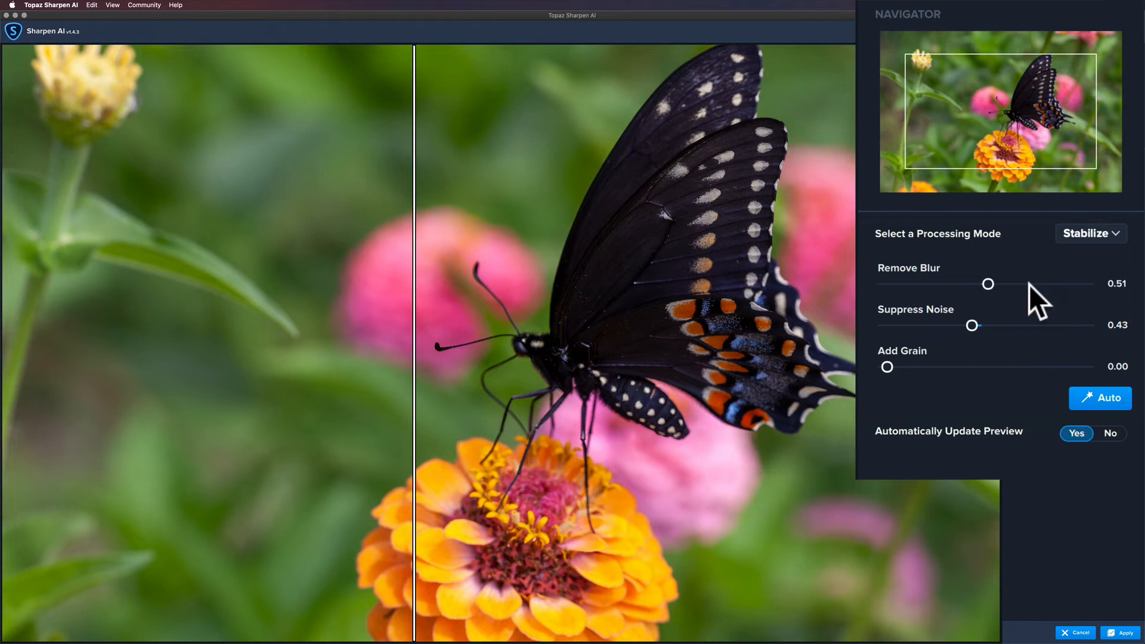
pyautogui.moveTo(1033, 303)
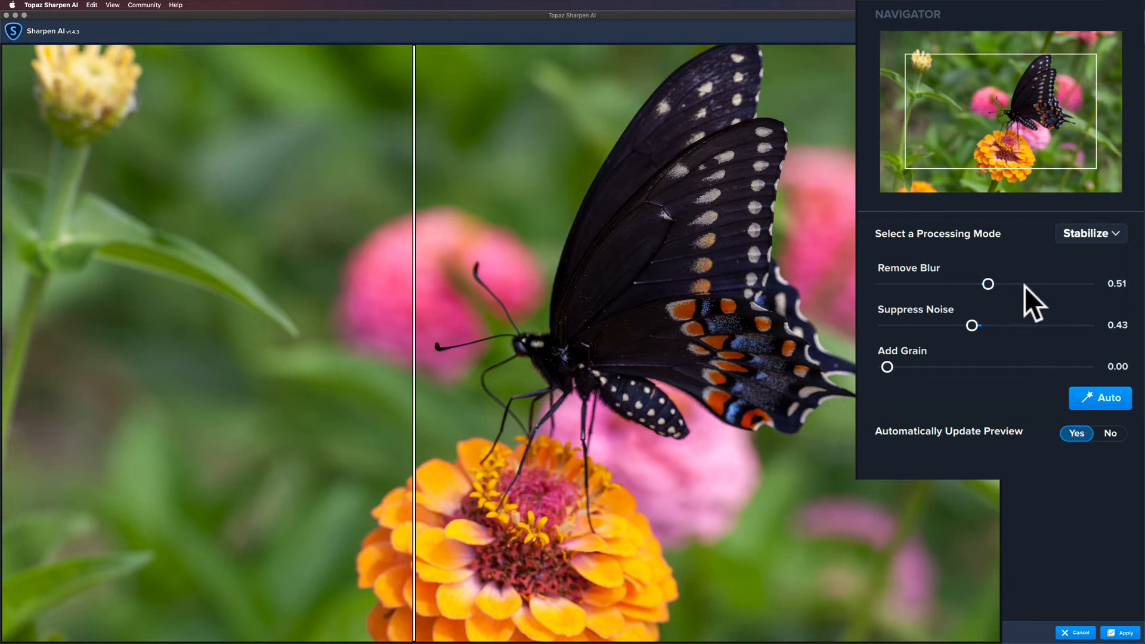
pyautogui.moveTo(1113, 244)
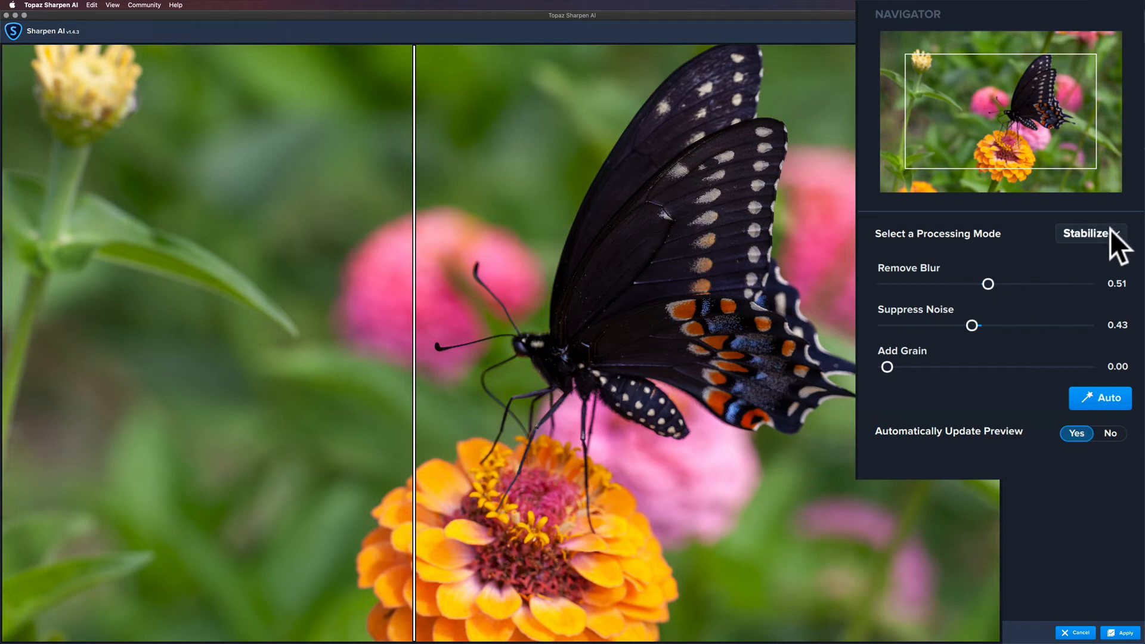
# Switch to Focus mode, giving Remove Blur 0.59 and Suppress Noise 0.42
pyautogui.click(1089, 234)
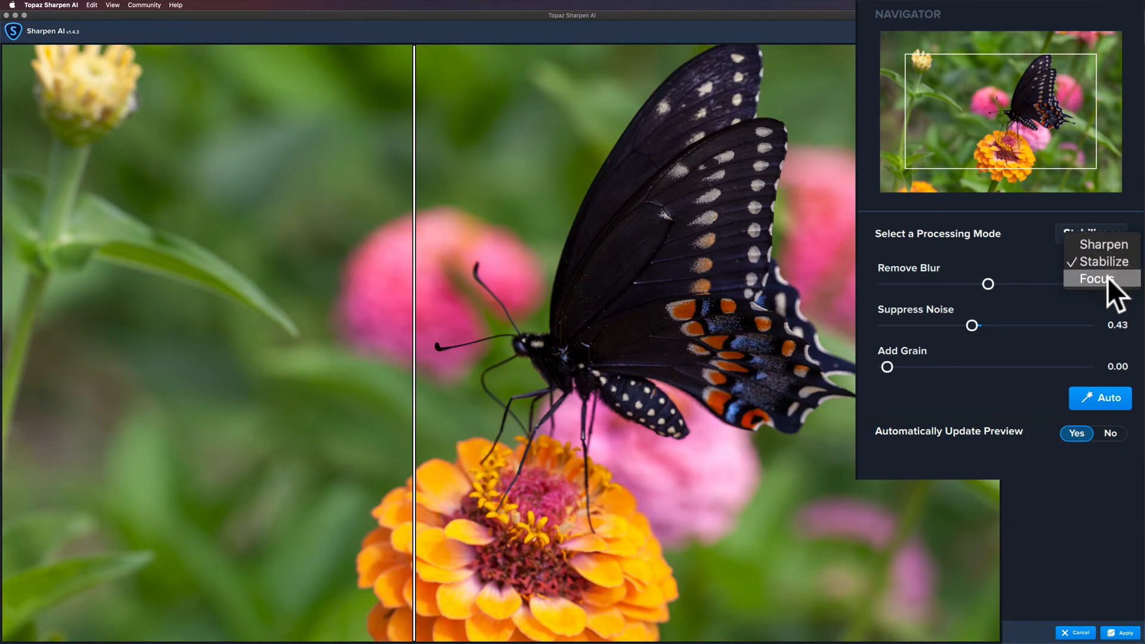
pyautogui.click(1092, 278)
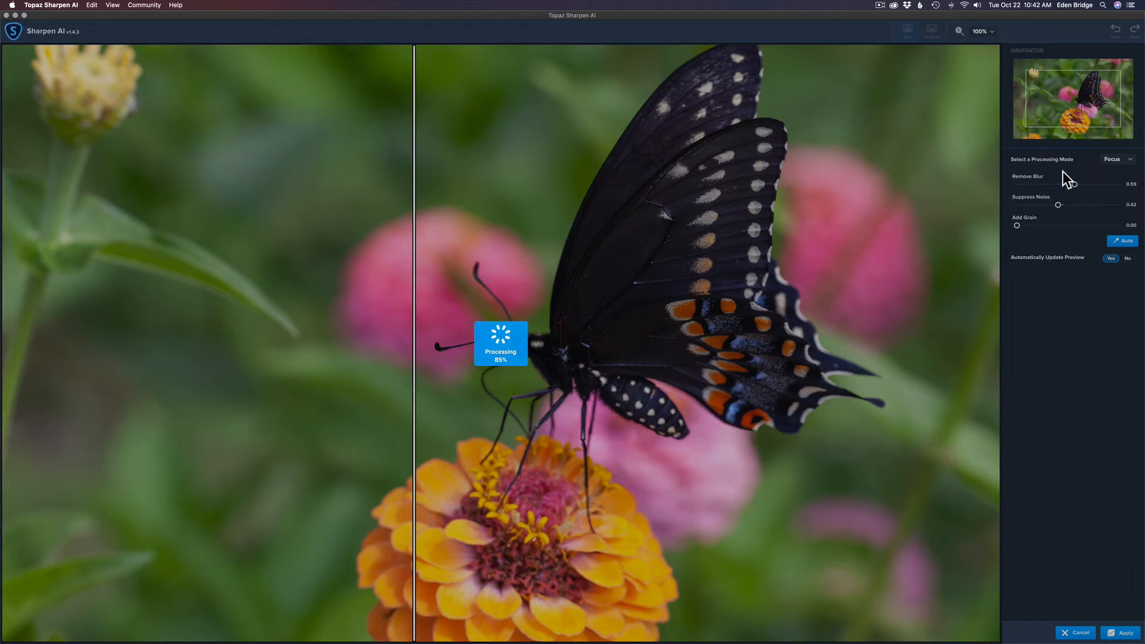
pyautogui.moveTo(427, 234)
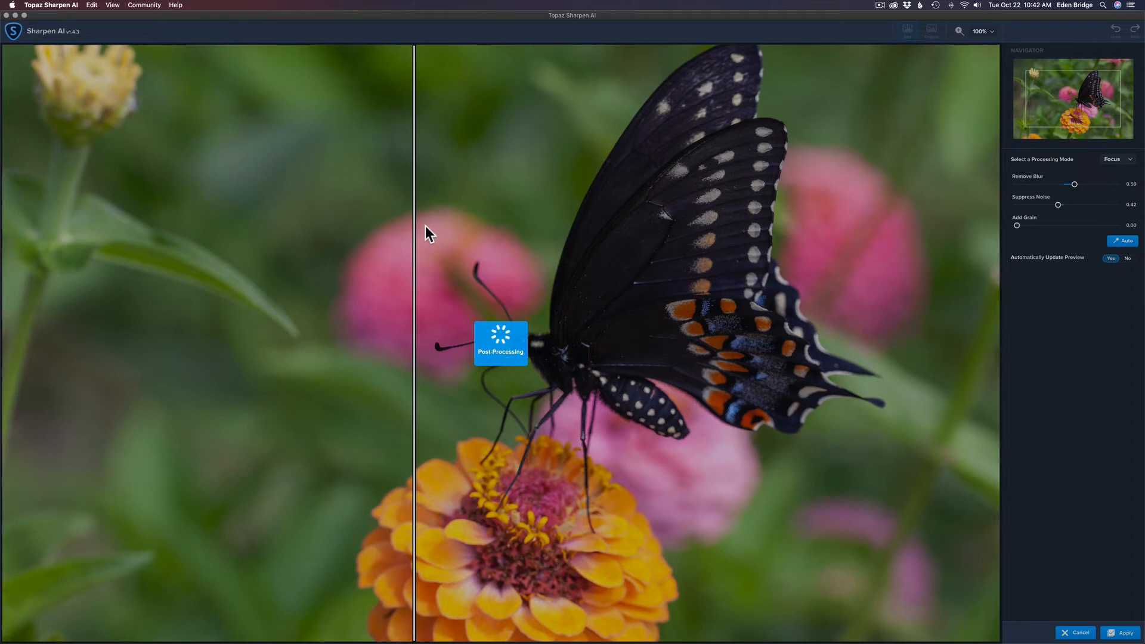
pyautogui.moveTo(419, 234)
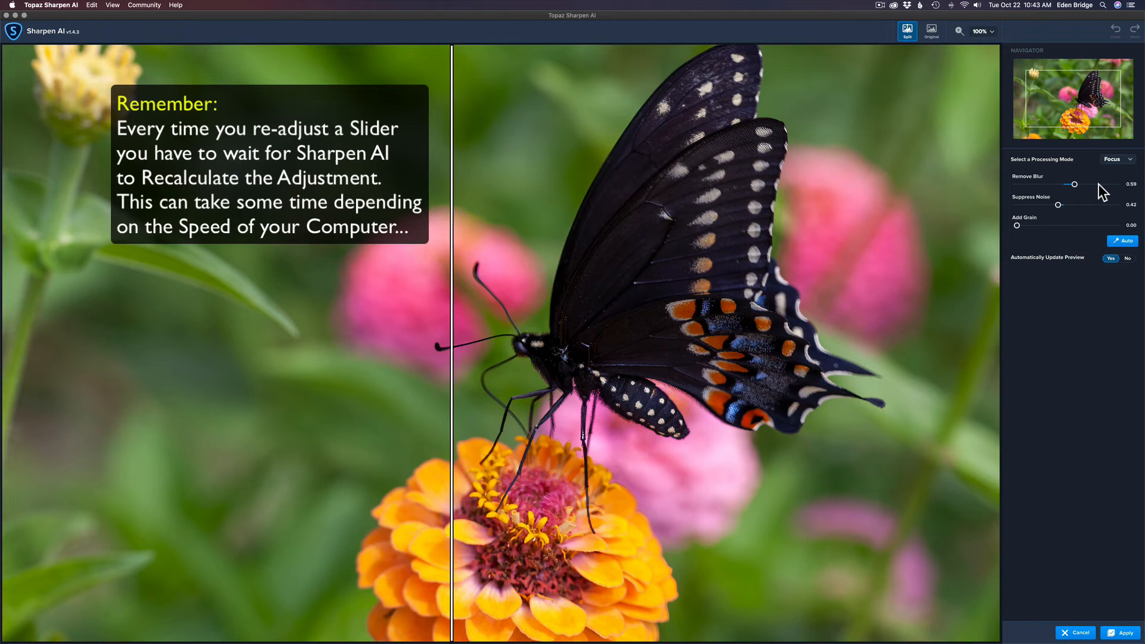
pyautogui.moveTo(1116, 574)
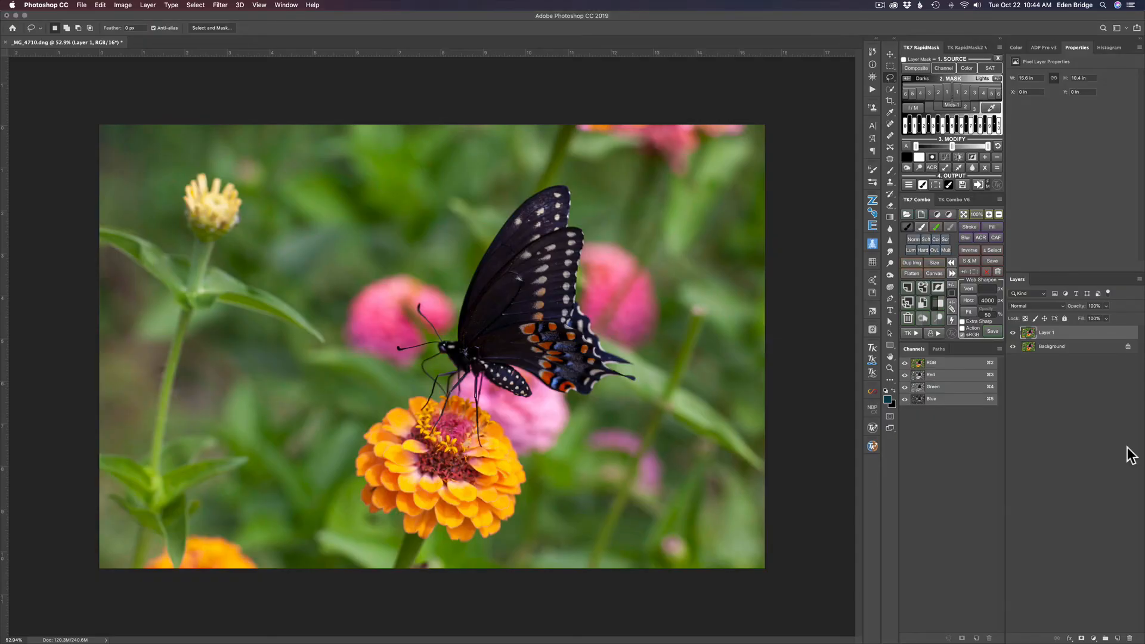
pyautogui.moveTo(998, 432)
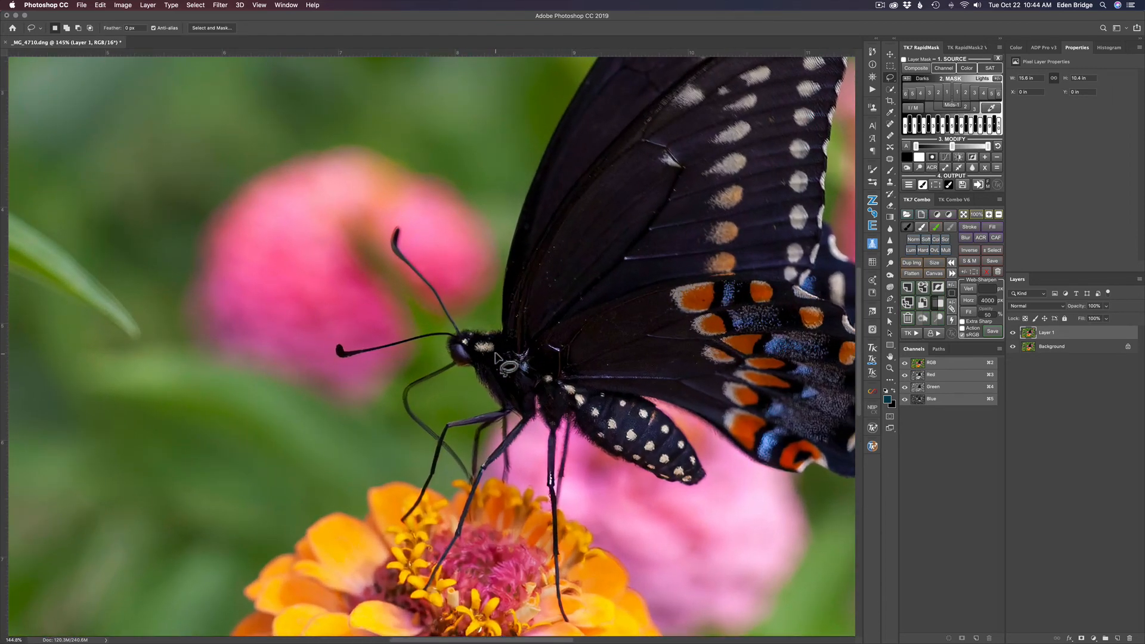
pyautogui.moveTo(682, 445)
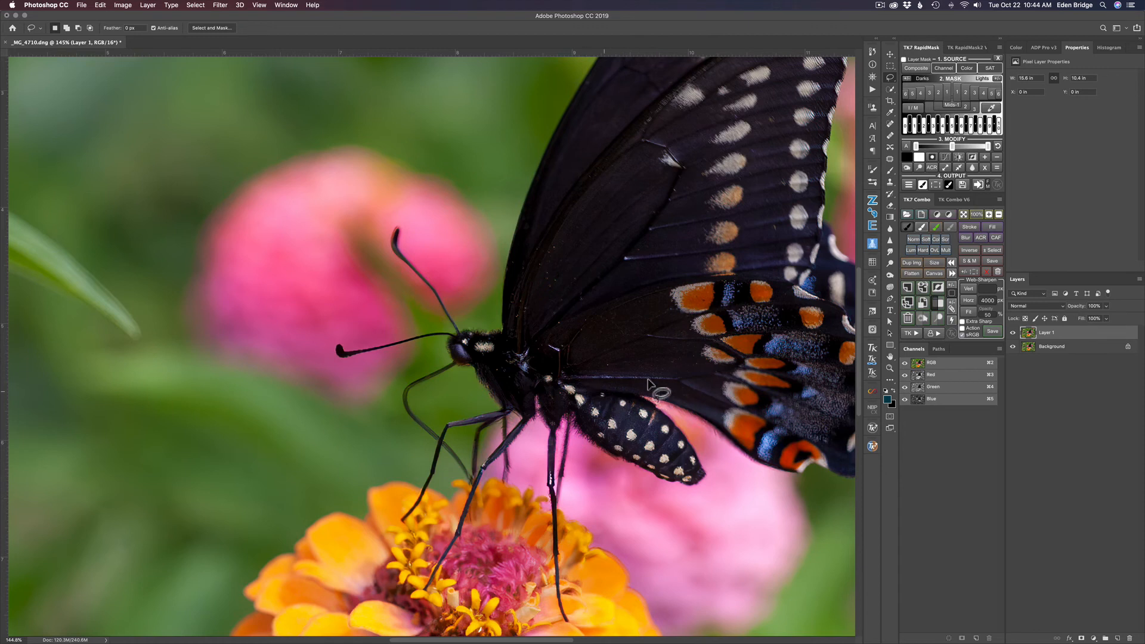
pyautogui.moveTo(468, 377)
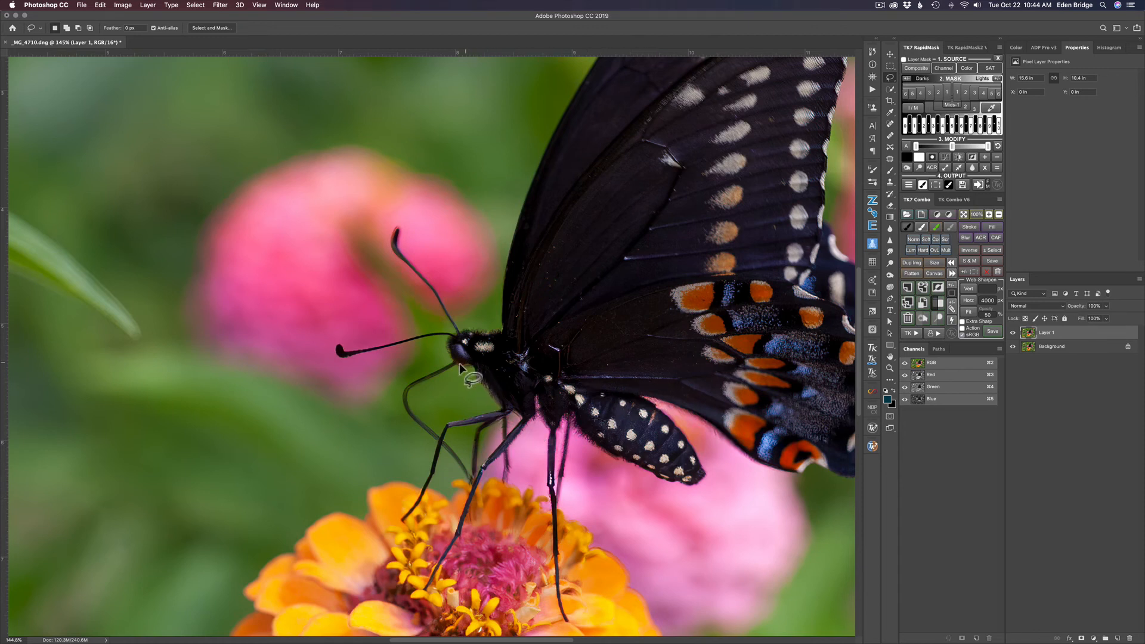
pyautogui.moveTo(364, 364)
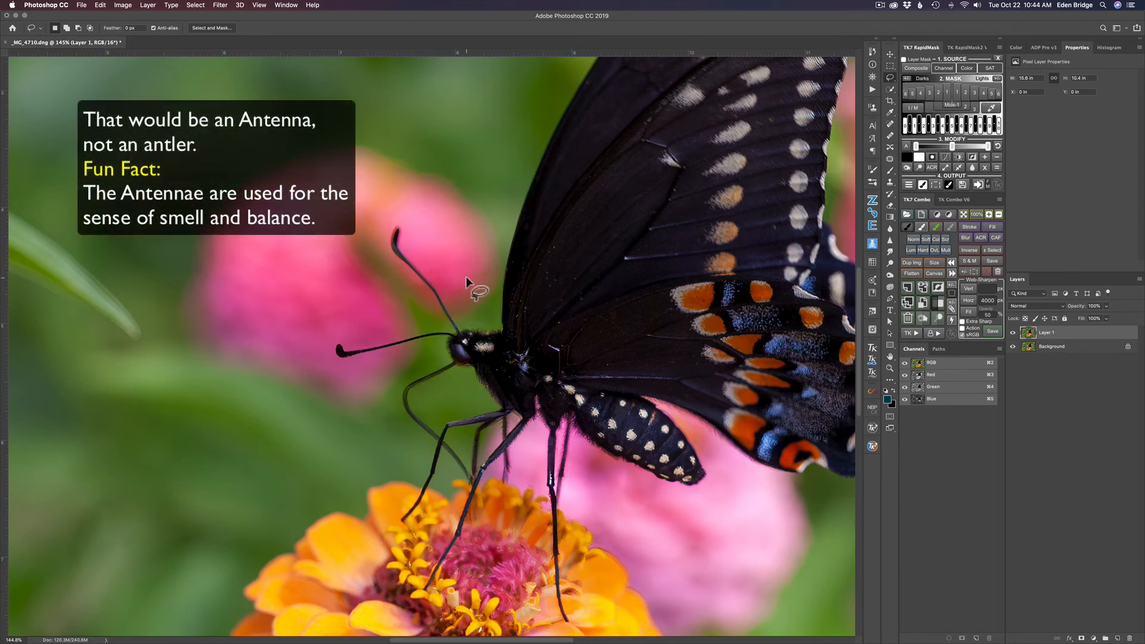
pyautogui.moveTo(561, 336)
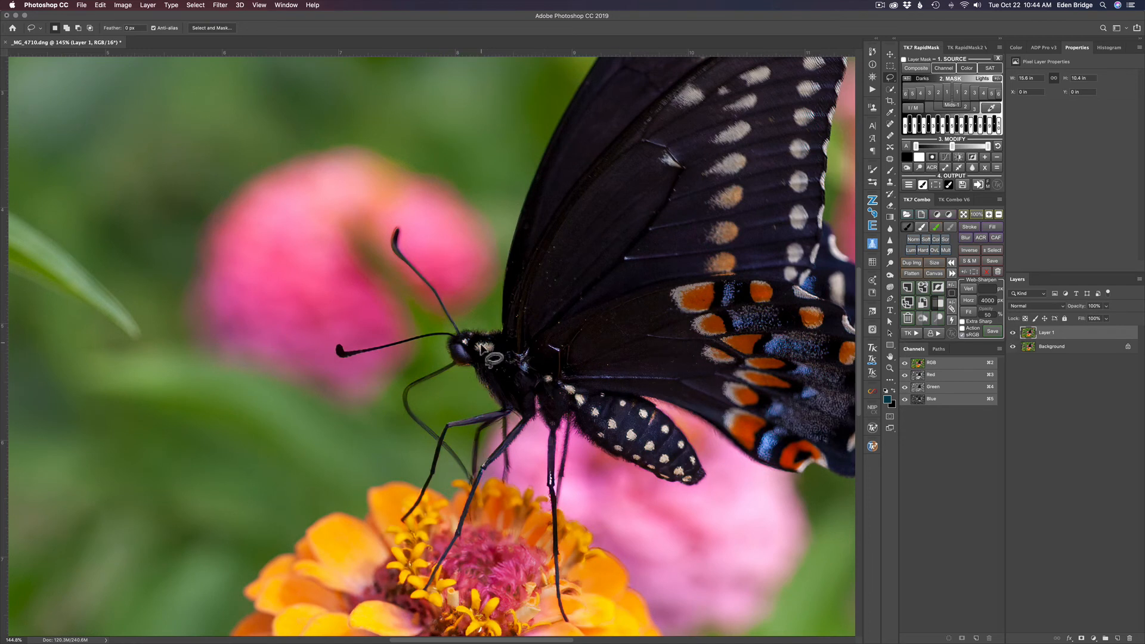
pyautogui.moveTo(621, 449)
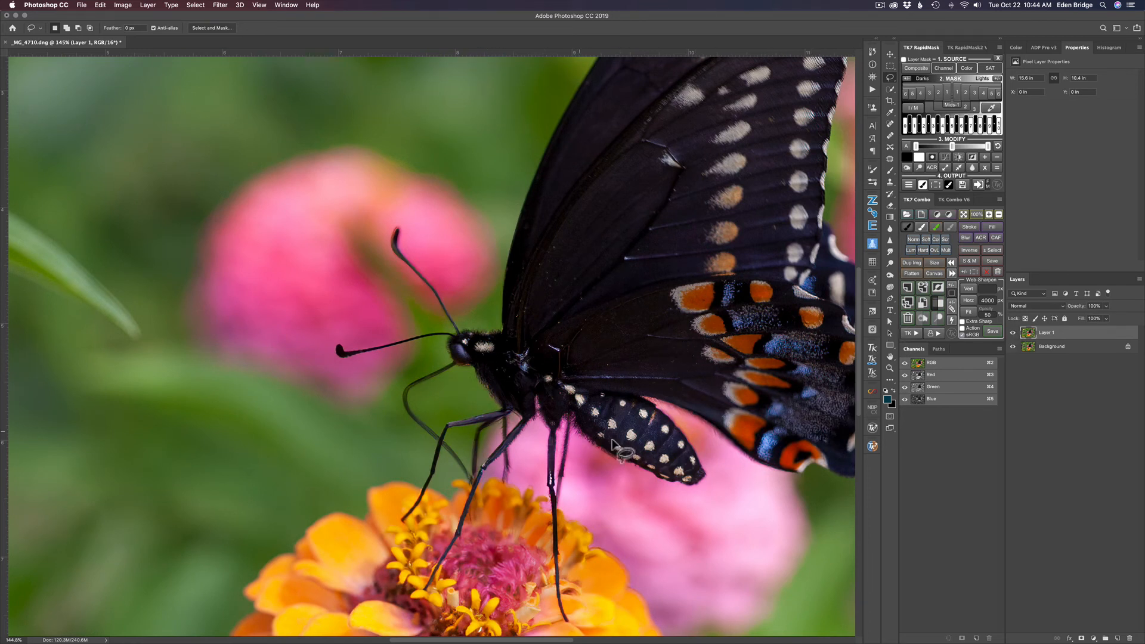